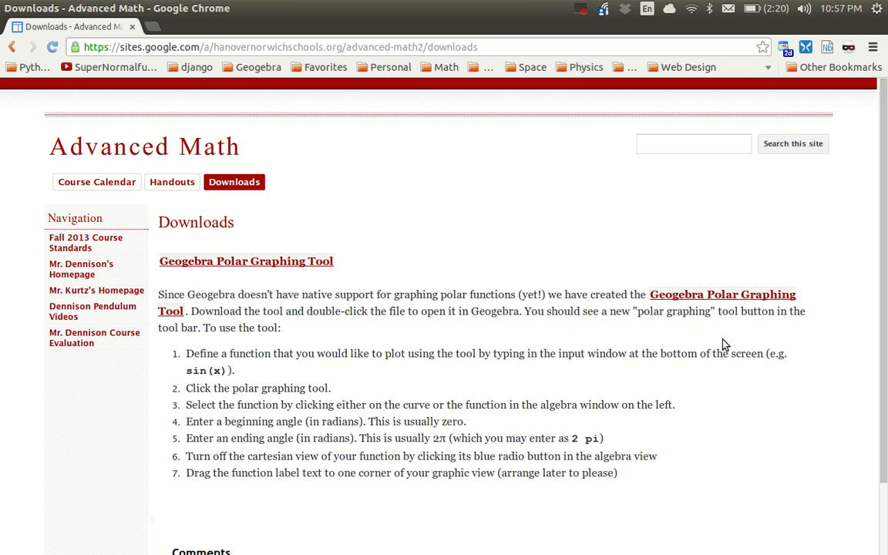
{"action": "mouse_move", "coordinate": [643, 280]}
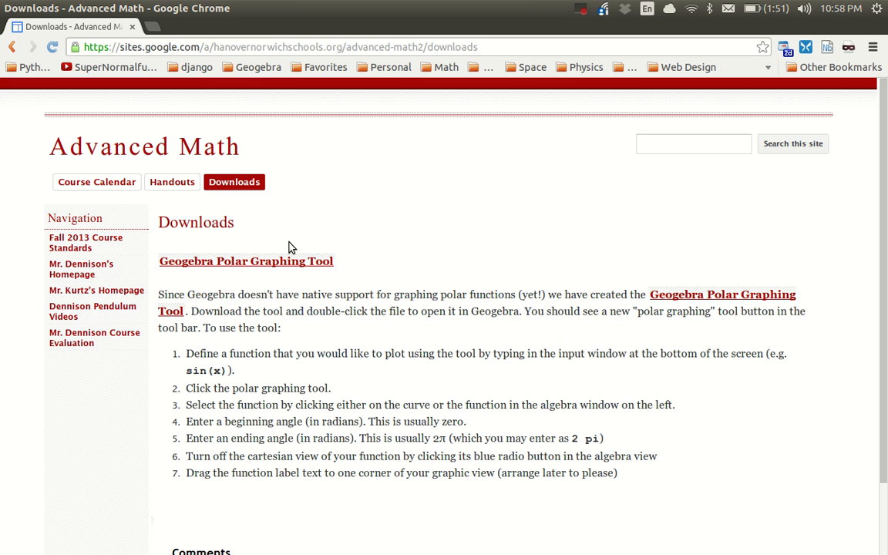
{"action": "mouse_move", "coordinate": [314, 259]}
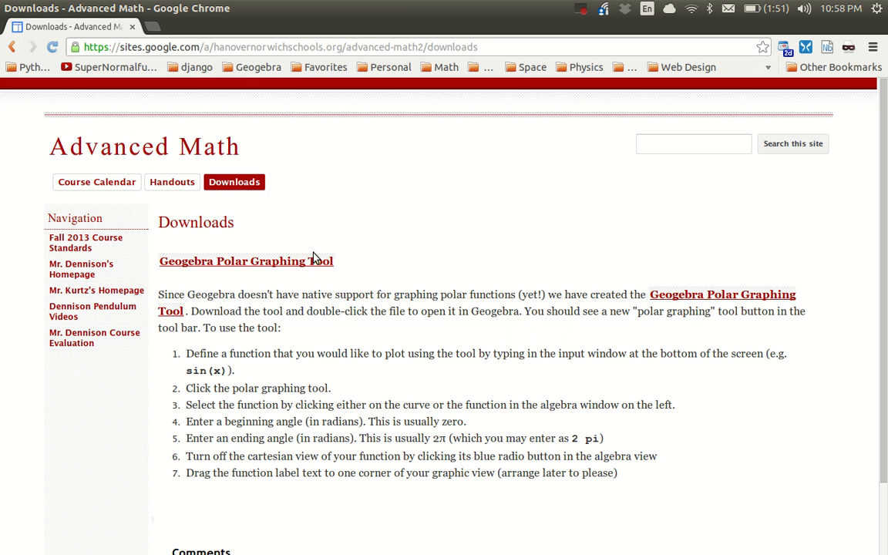
{"action": "mouse_move", "coordinate": [346, 246]}
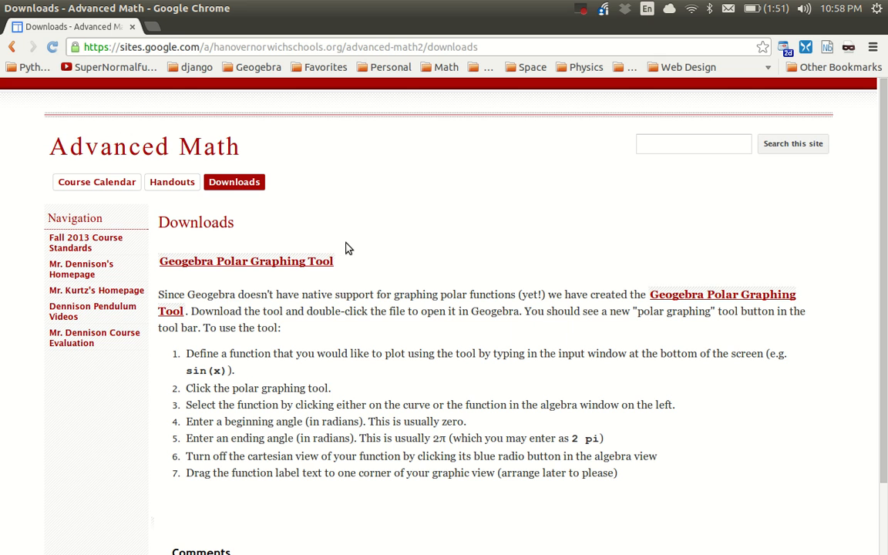
- Download the Geogebra Polar Graphing Tool file to the desktop and launch it in GeoGebra
{"action": "left_click", "coordinate": [247, 261]}
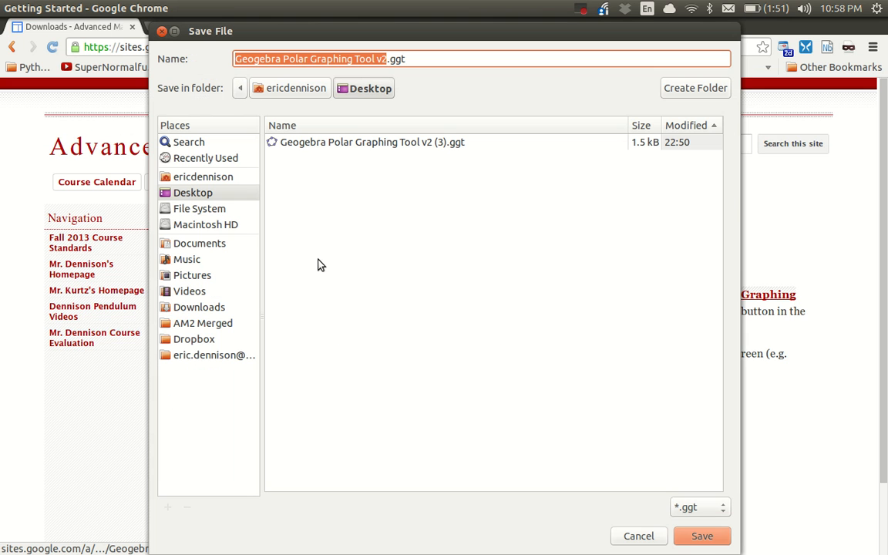
{"action": "mouse_move", "coordinate": [444, 290]}
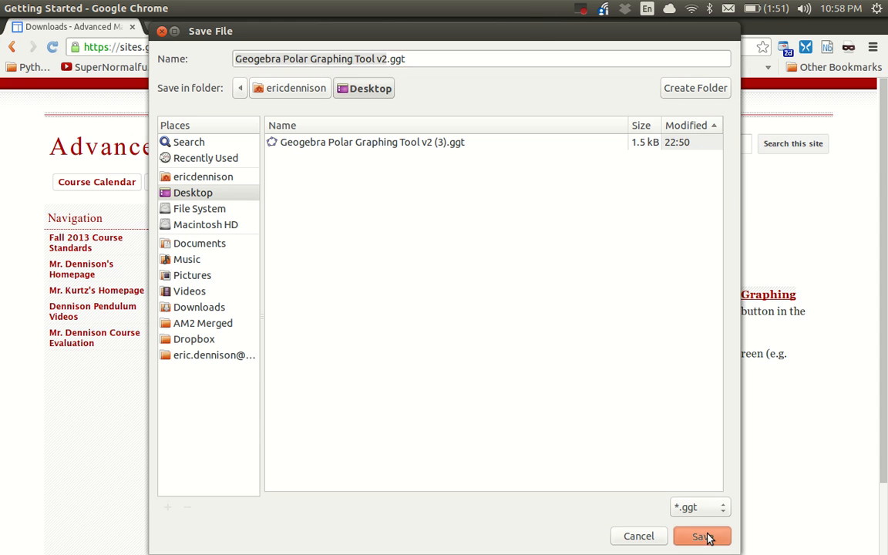
{"action": "left_click", "coordinate": [700, 537]}
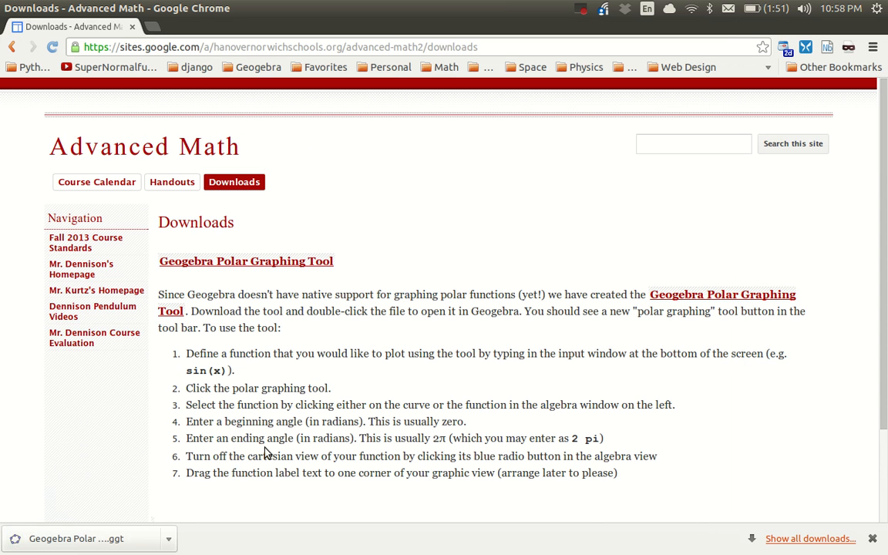
{"action": "mouse_move", "coordinate": [123, 522]}
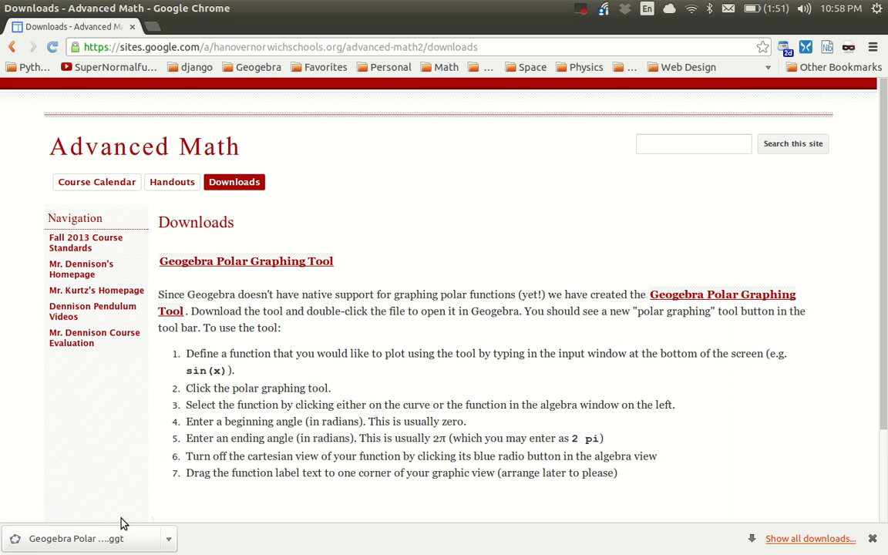
{"action": "mouse_move", "coordinate": [85, 538]}
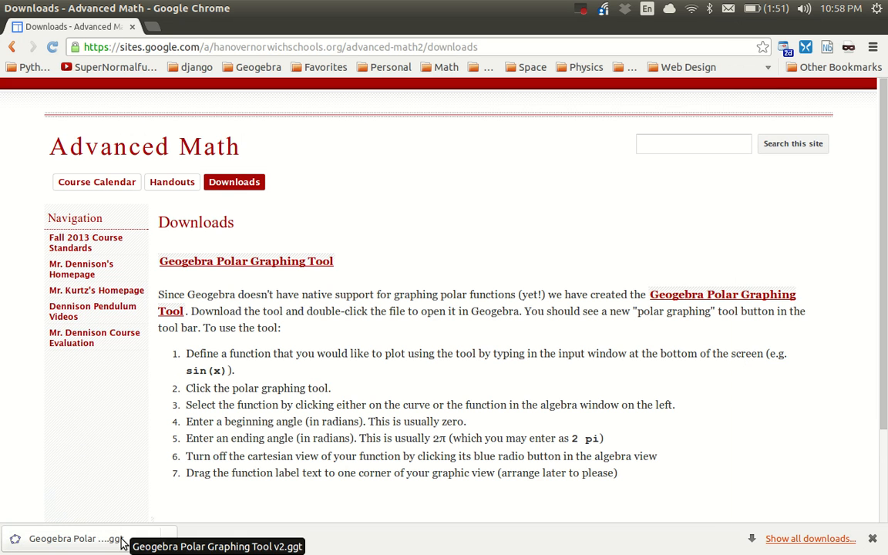
{"action": "left_click", "coordinate": [74, 538]}
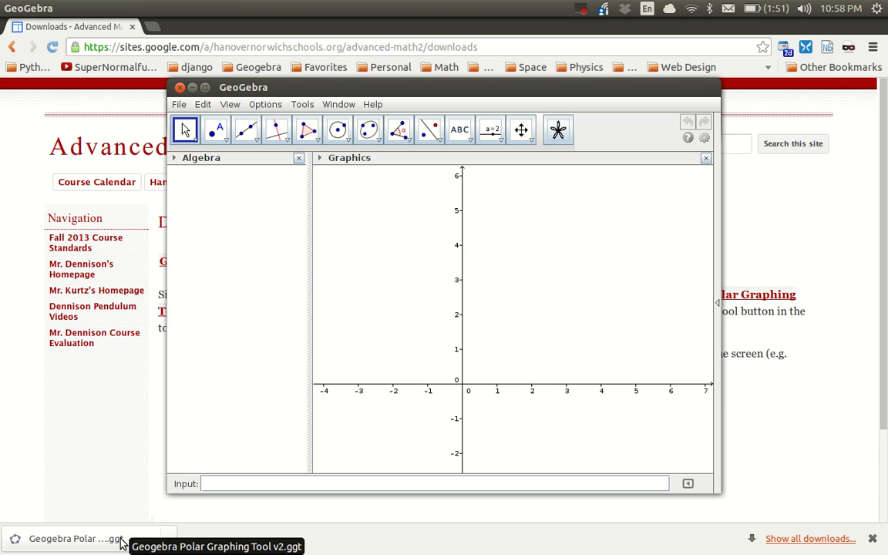
- Maximize the GeoGebra window so the empty graphics view fills the screen
{"action": "left_click", "coordinate": [206, 86]}
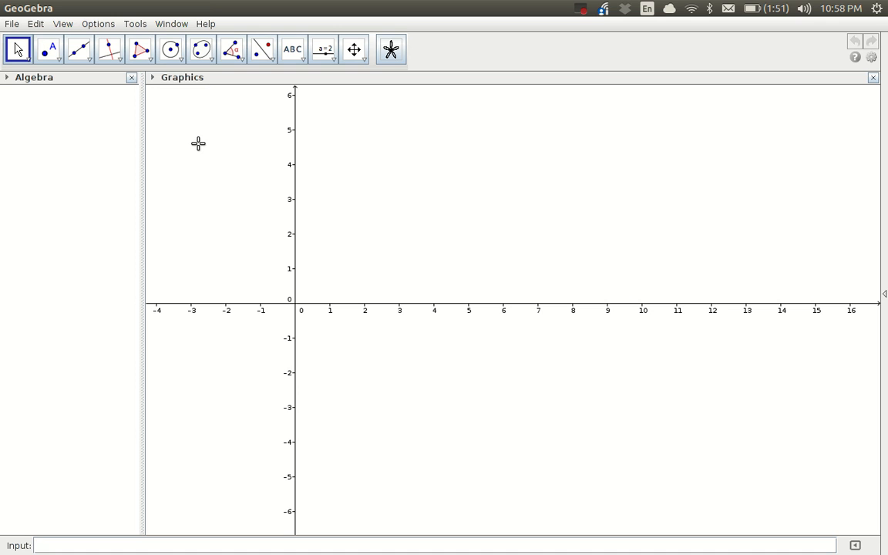
{"action": "mouse_move", "coordinate": [462, 59]}
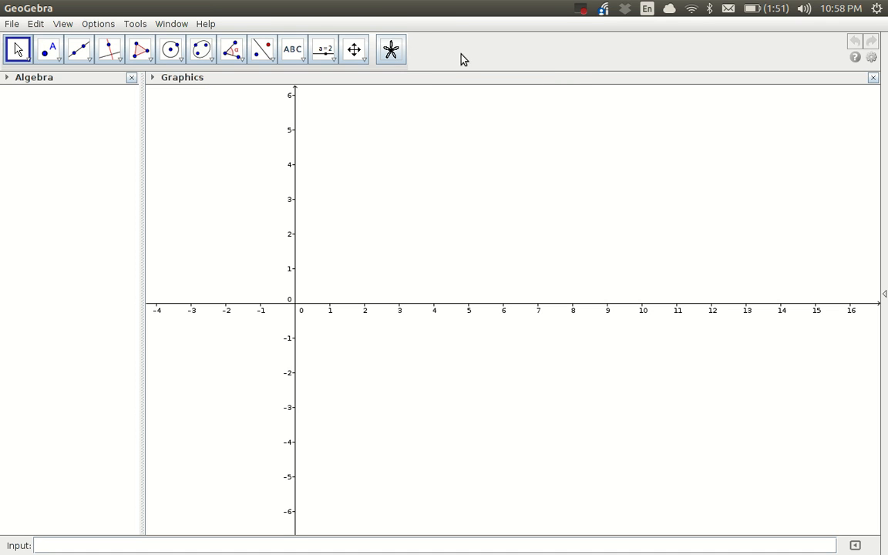
{"action": "mouse_move", "coordinate": [409, 18]}
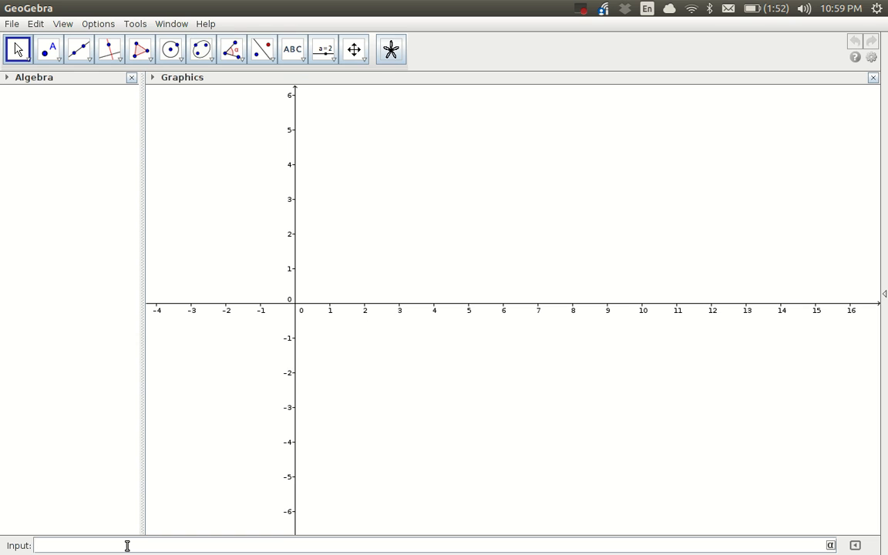
- Enter f(x) = 3 sin(6x + 1) − 1 in the Input bar and turn off the coordinate axes
{"action": "type", "text": "3x"}
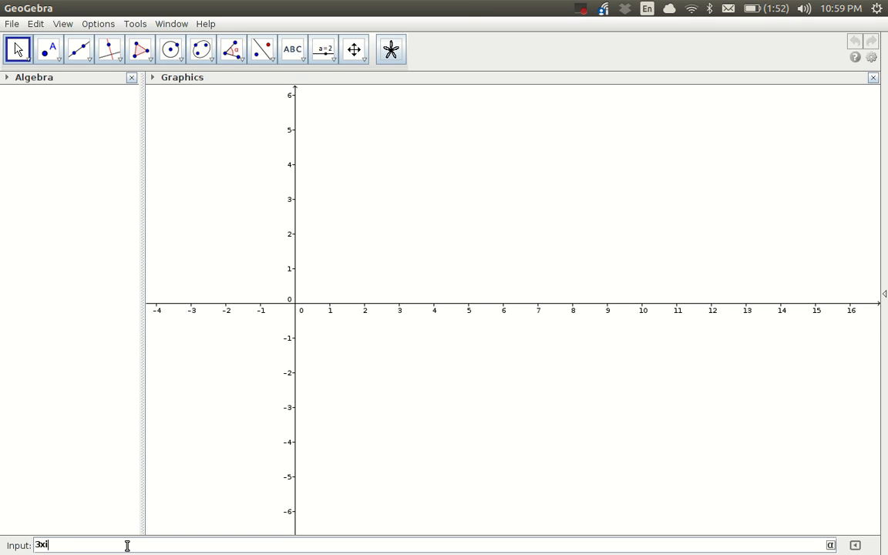
{"action": "type", "text": "sin()"}
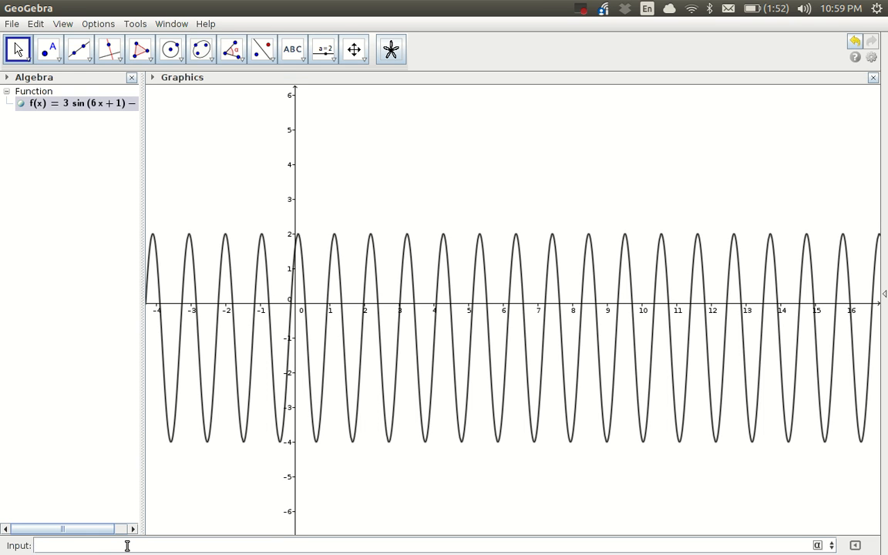
{"action": "right_click", "coordinate": [346, 157]}
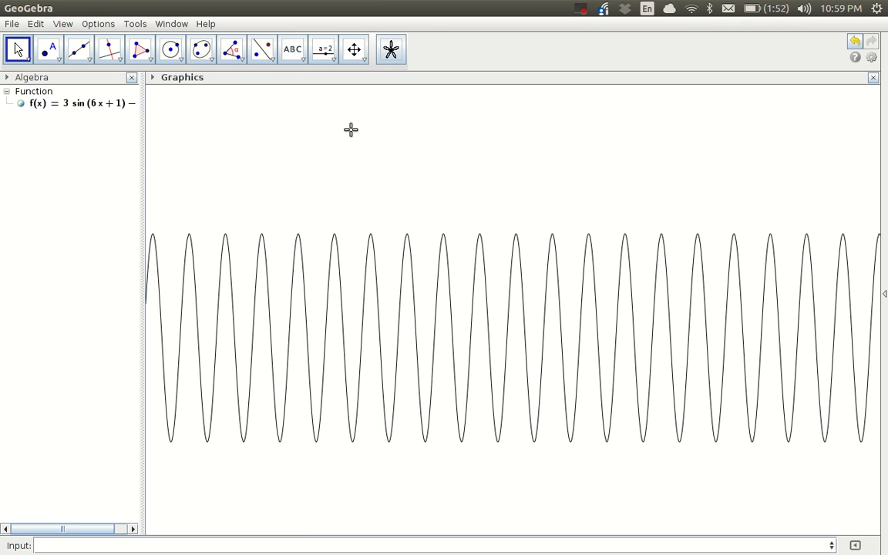
{"action": "mouse_move", "coordinate": [422, 48]}
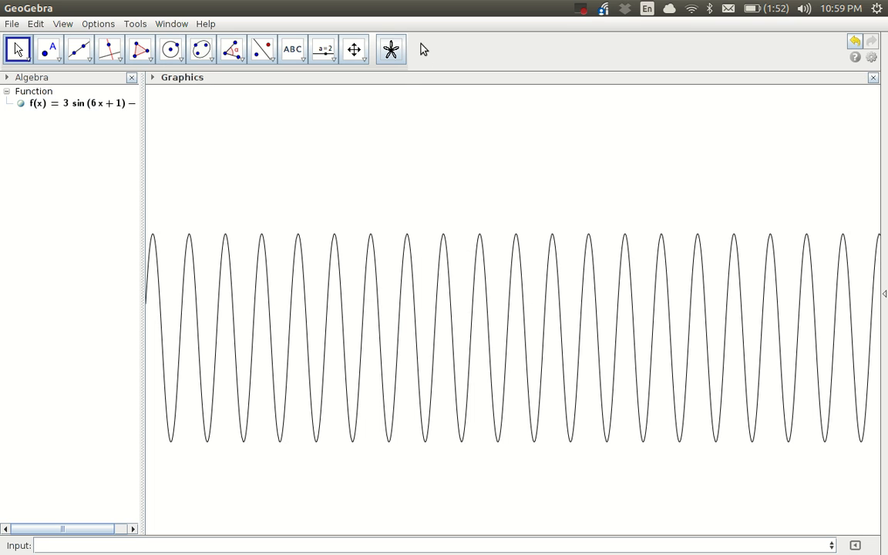
{"action": "mouse_move", "coordinate": [391, 49]}
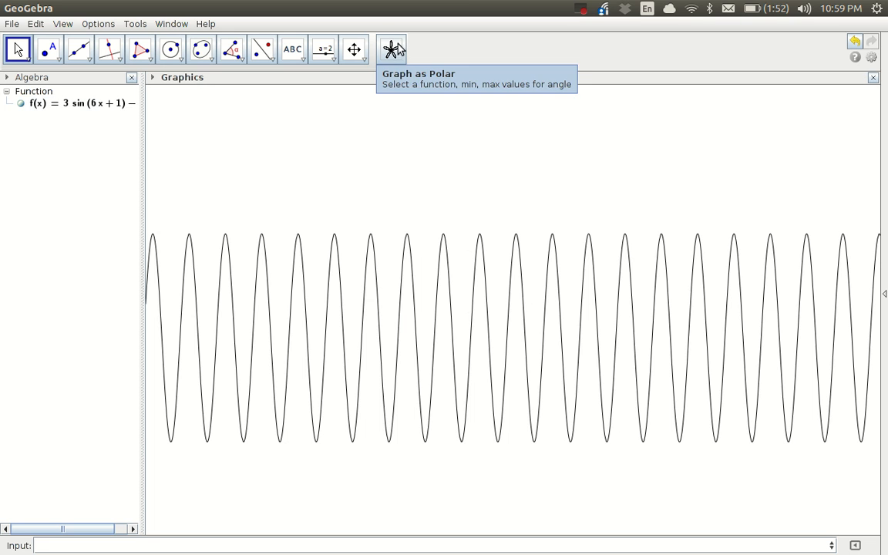
- Graph f as a polar curve with starting angle 0 and ending angle 2 pi, giving a rose
{"action": "left_click", "coordinate": [392, 49]}
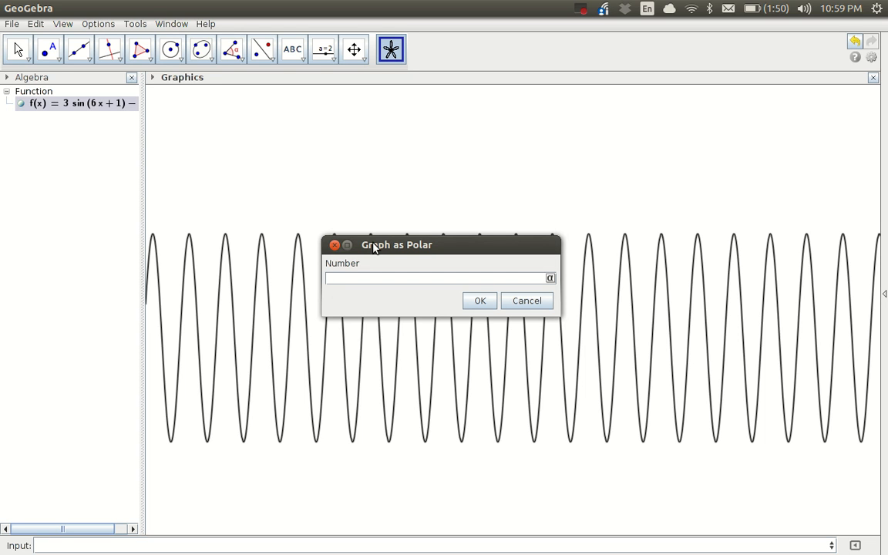
{"action": "type", "text": "0"}
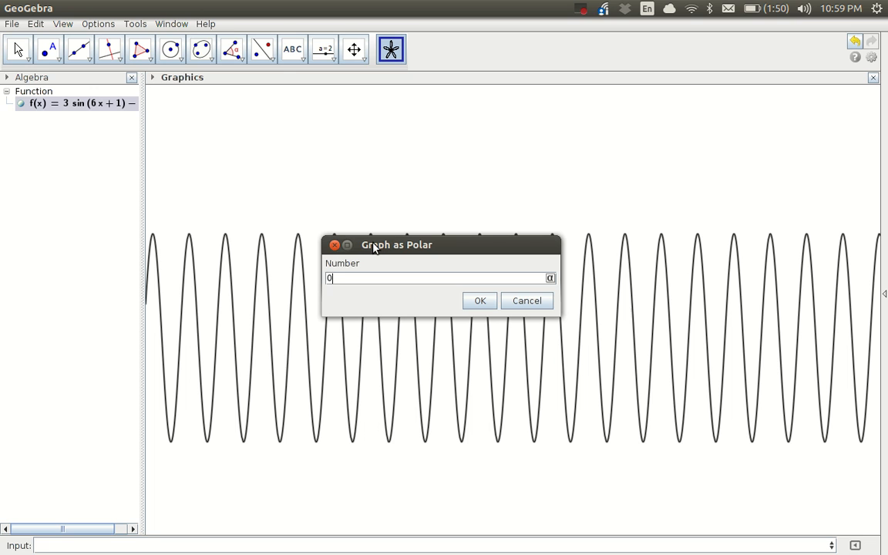
{"action": "key", "text": "BackSpace"}
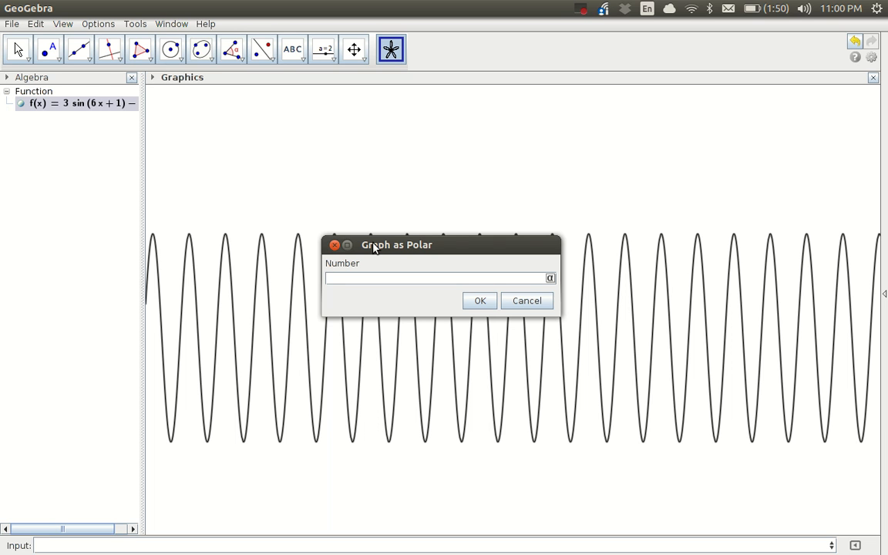
{"action": "type", "text": "2"}
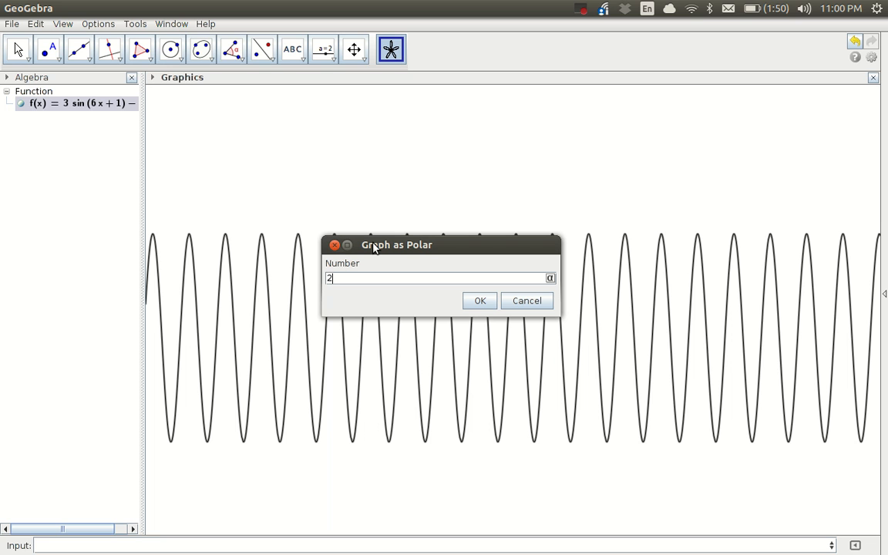
{"action": "type", "text": "pi"}
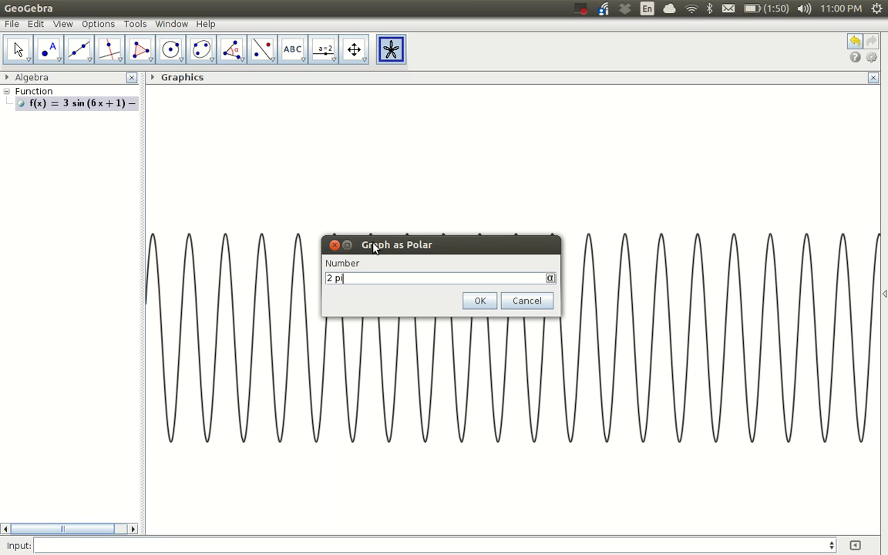
{"action": "left_click", "coordinate": [479, 300]}
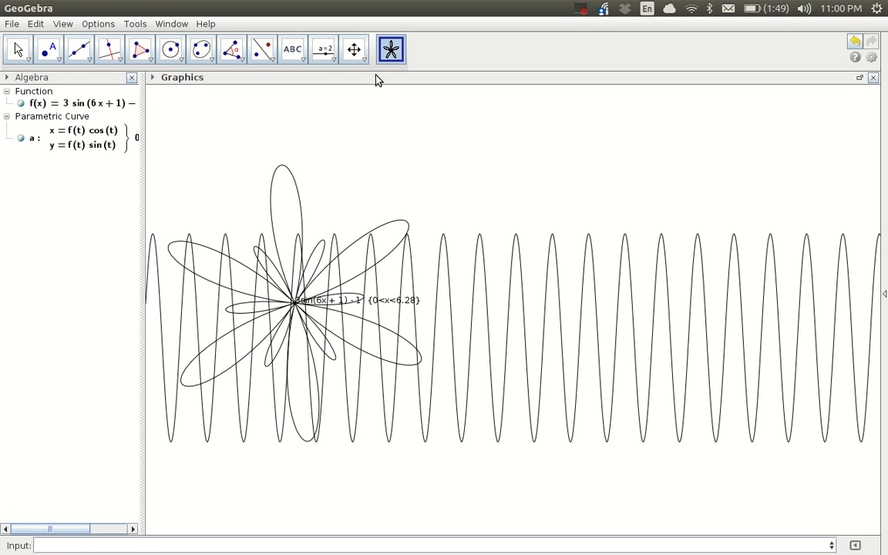
- Pan the graphics view to centre the rose curve, then return to the Move tool
{"action": "left_click", "coordinate": [355, 48]}
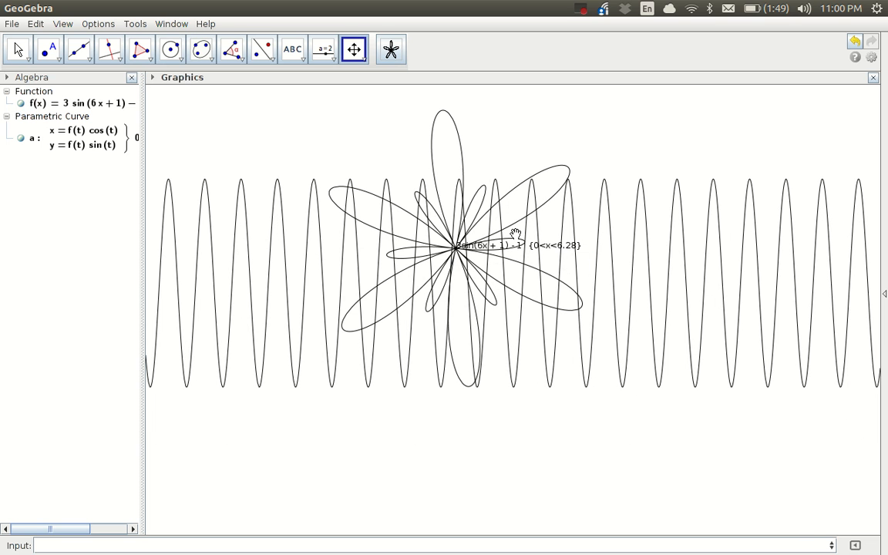
{"action": "mouse_move", "coordinate": [630, 209]}
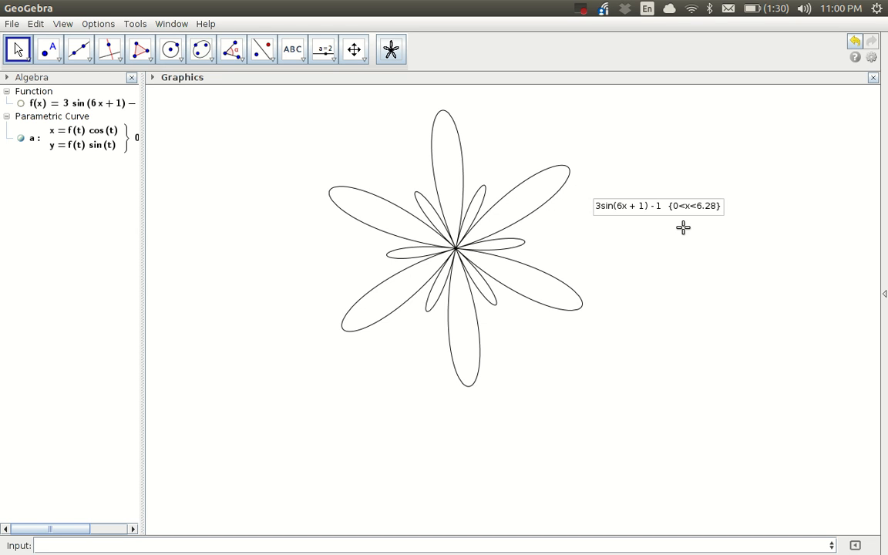
{"action": "mouse_move", "coordinate": [620, 228]}
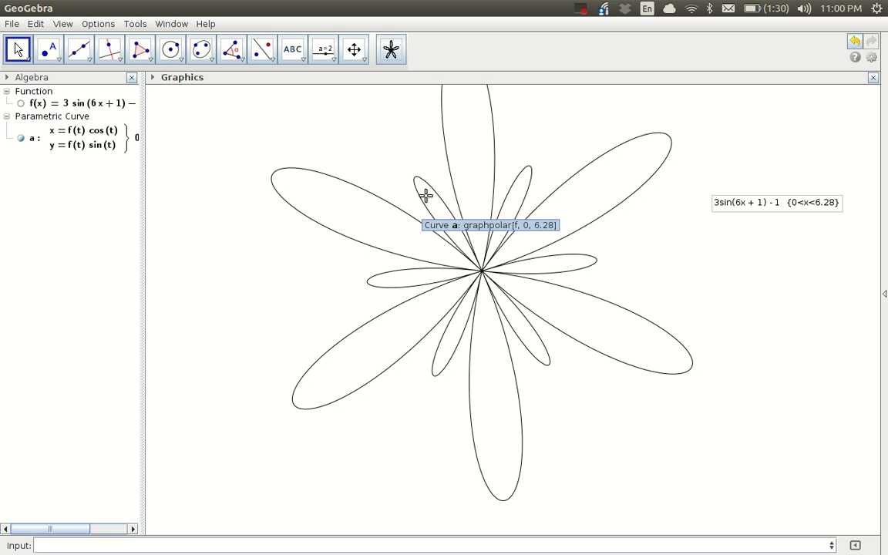
{"action": "left_click", "coordinate": [355, 49]}
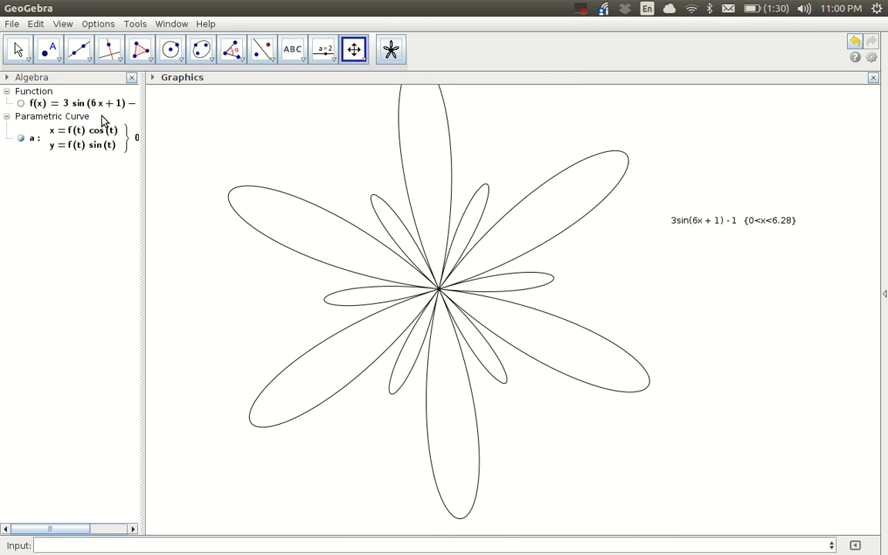
{"action": "left_click", "coordinate": [17, 49]}
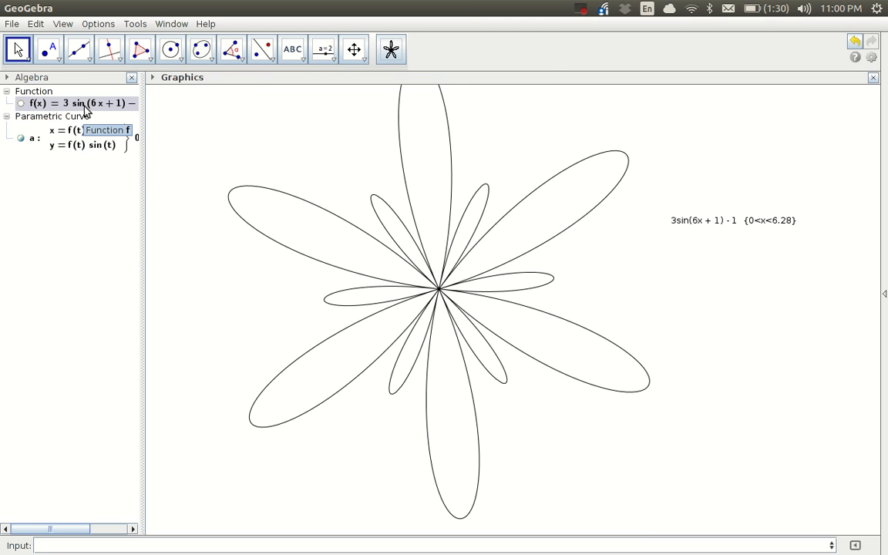
{"action": "mouse_move", "coordinate": [99, 111]}
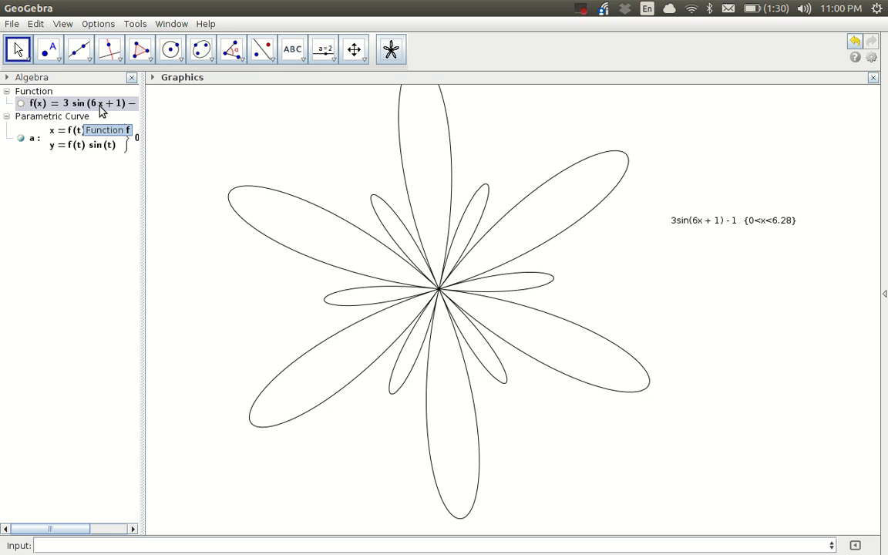
{"action": "mouse_move", "coordinate": [120, 113]}
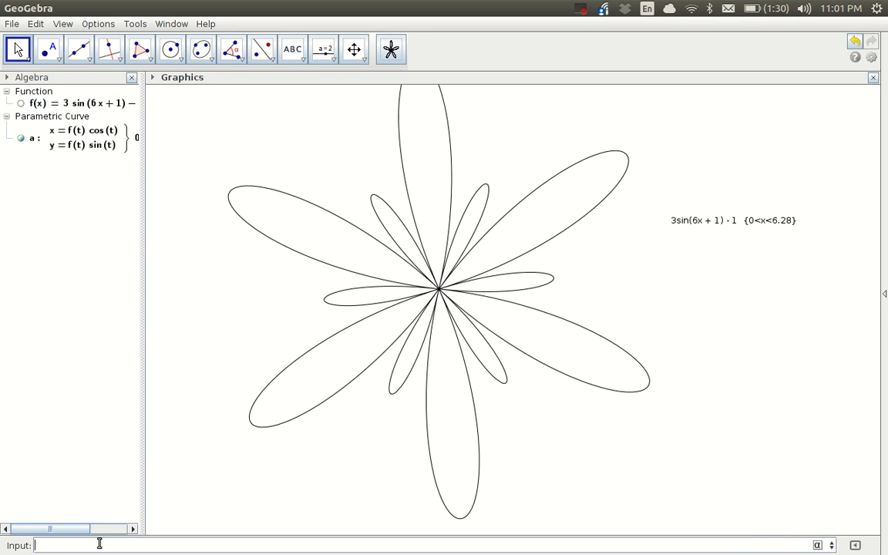
- Define the numbers A = 3, B = 6 and H = −1 in the Input bar
{"action": "type", "text": "A"}
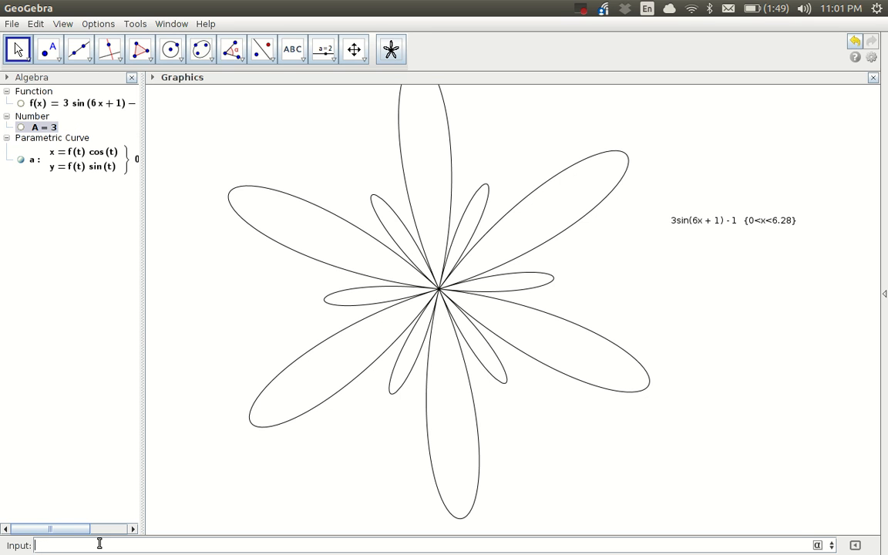
{"action": "type", "text": "B=6"}
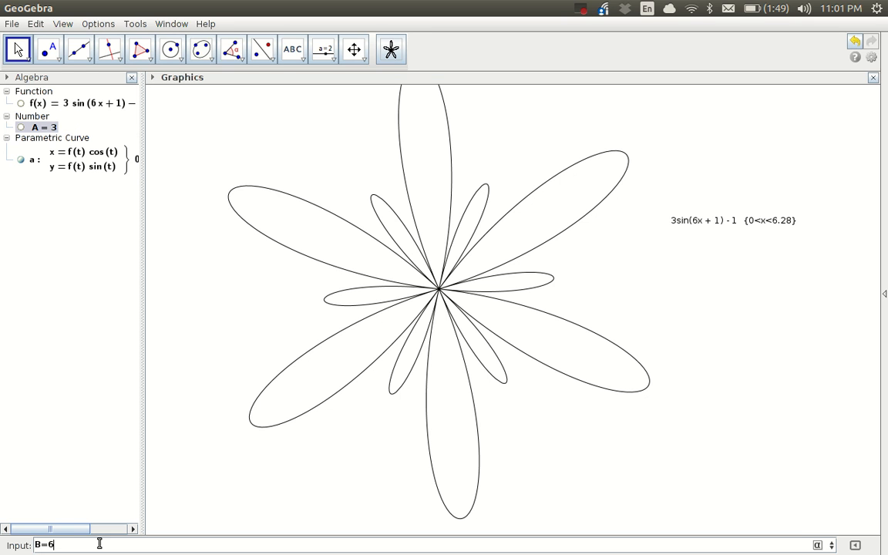
{"action": "key", "text": "Return"}
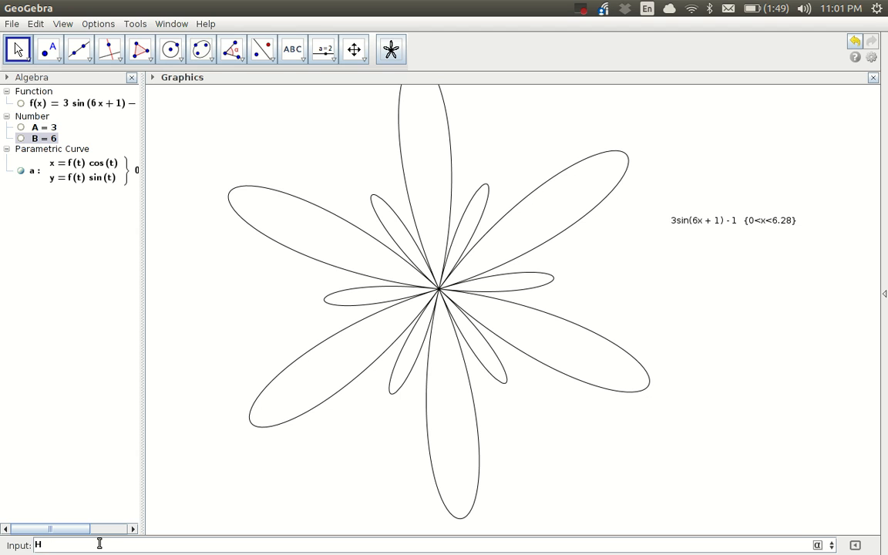
{"action": "type", "text": "=-1"}
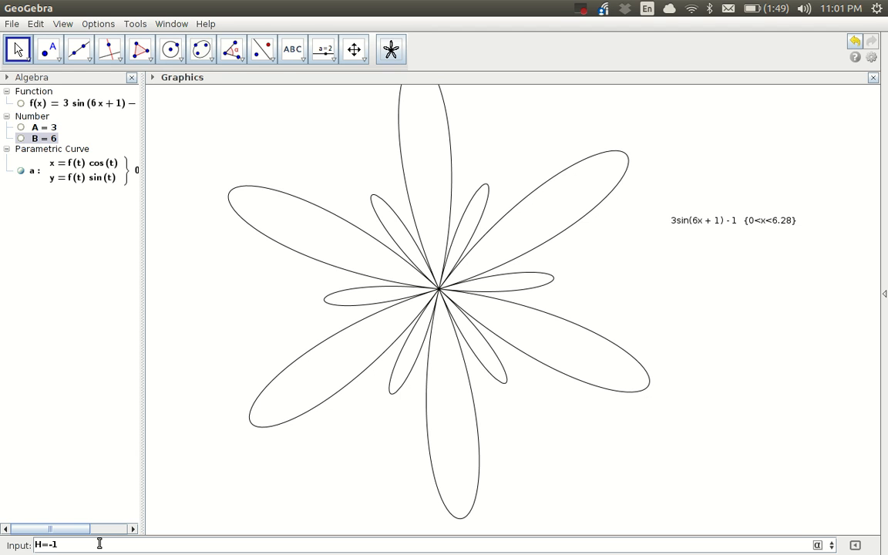
{"action": "key", "text": "BackSpace"}
{"action": "type", "text": "Asin(B x - H) - 1"}
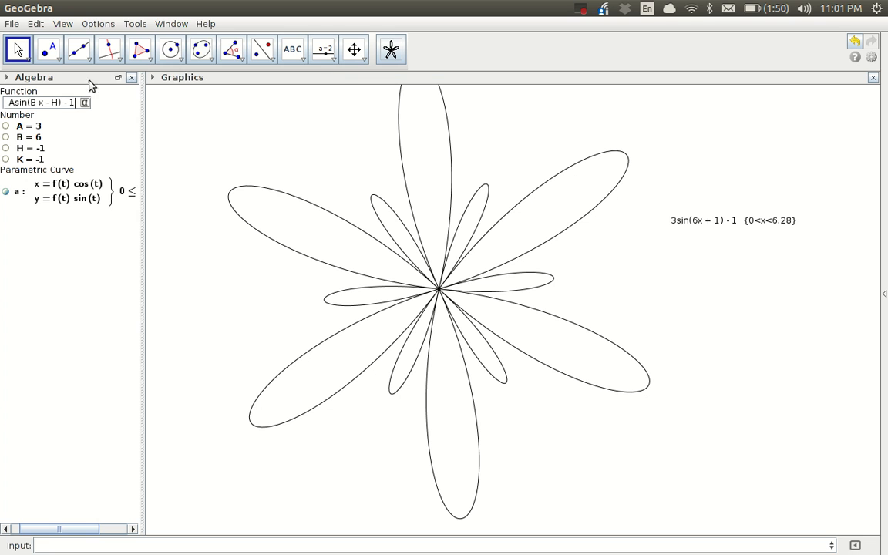
{"action": "mouse_move", "coordinate": [141, 49]}
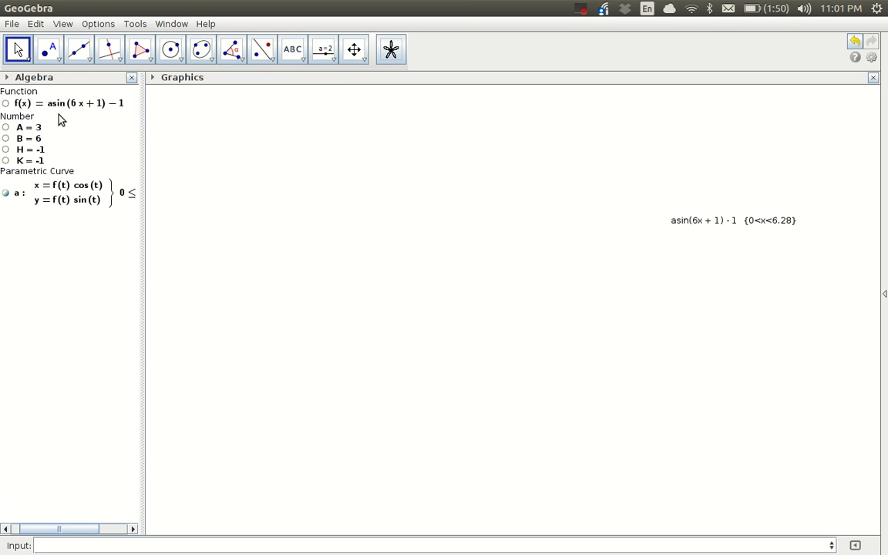
- Redefine f in the Algebra view as A sin(Bx − H) + K and apply it
{"action": "left_click", "coordinate": [69, 102]}
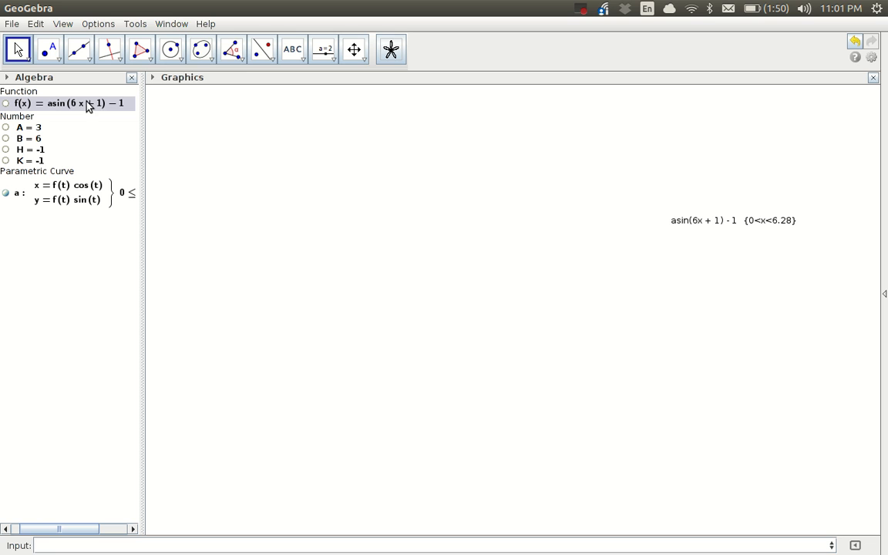
{"action": "double_click", "coordinate": [68, 102]}
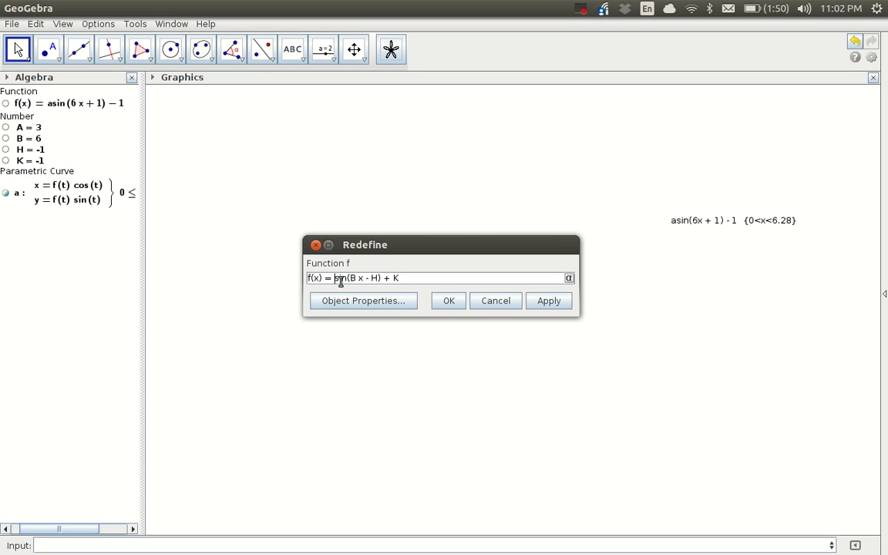
{"action": "type", "text": "A"}
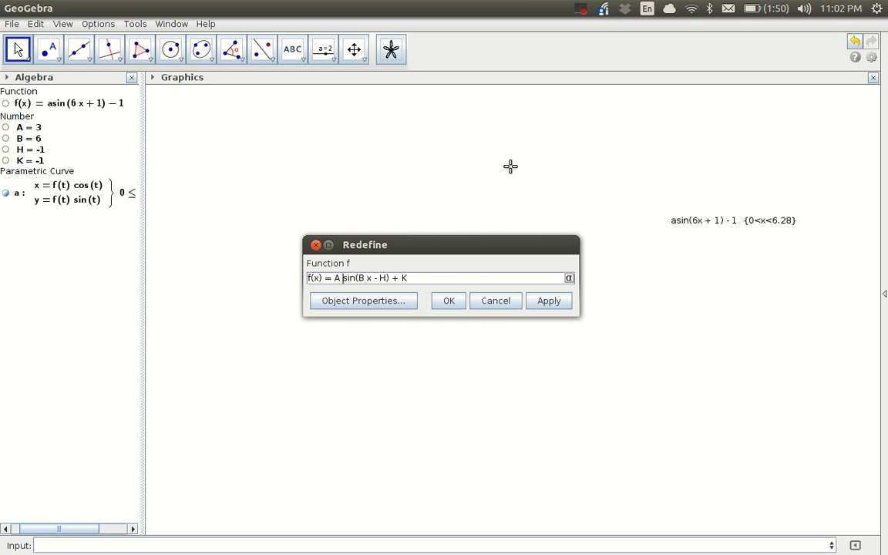
{"action": "left_click", "coordinate": [449, 301]}
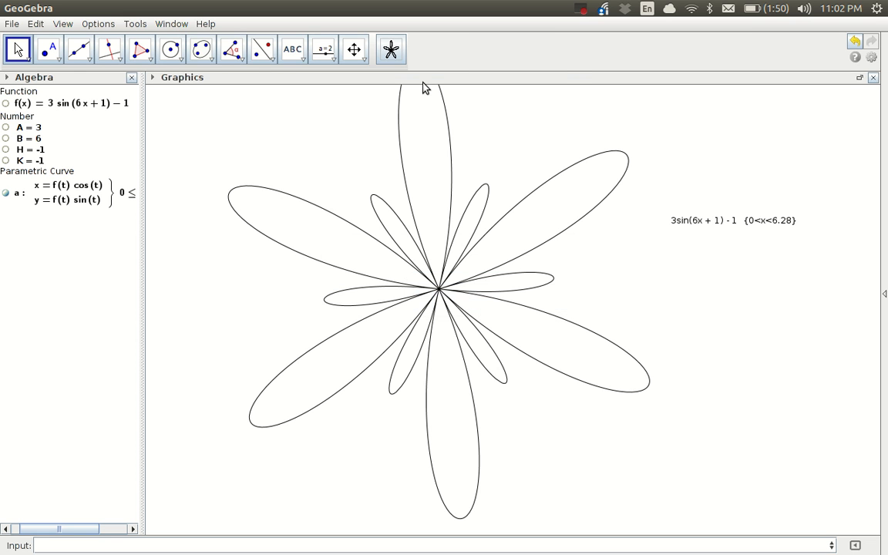
- Show A as a slider and drag it through −1 and 3, leaving A = −3
{"action": "left_click", "coordinate": [354, 50]}
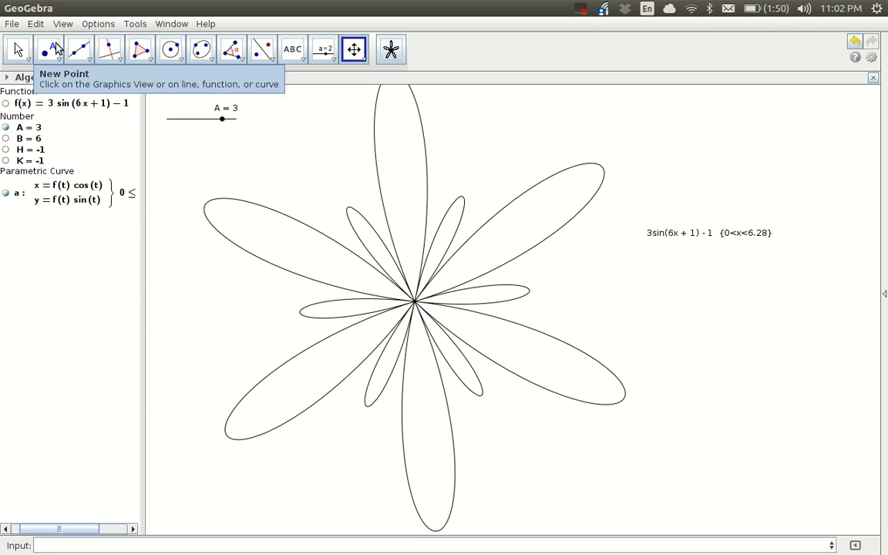
{"action": "left_click", "coordinate": [17, 48]}
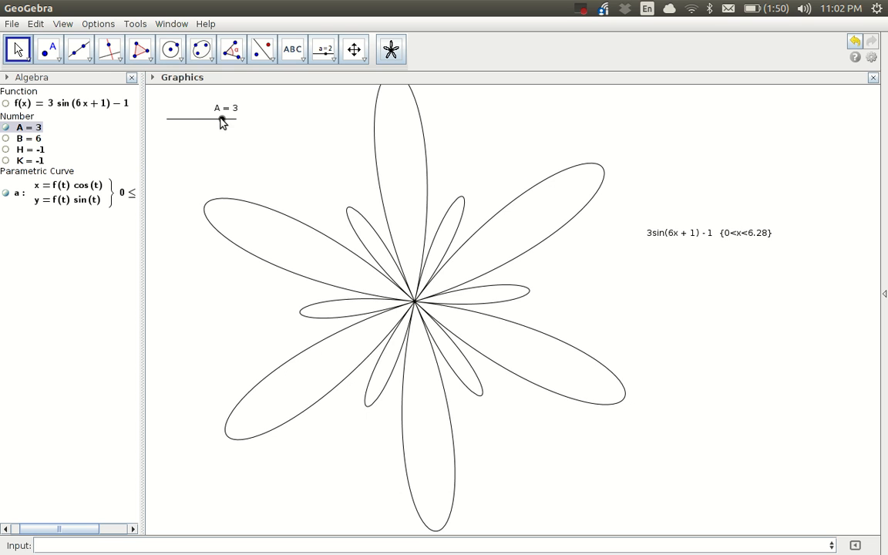
{"action": "left_click_drag", "start_coordinate": [222, 120], "coordinate": [195, 120]}
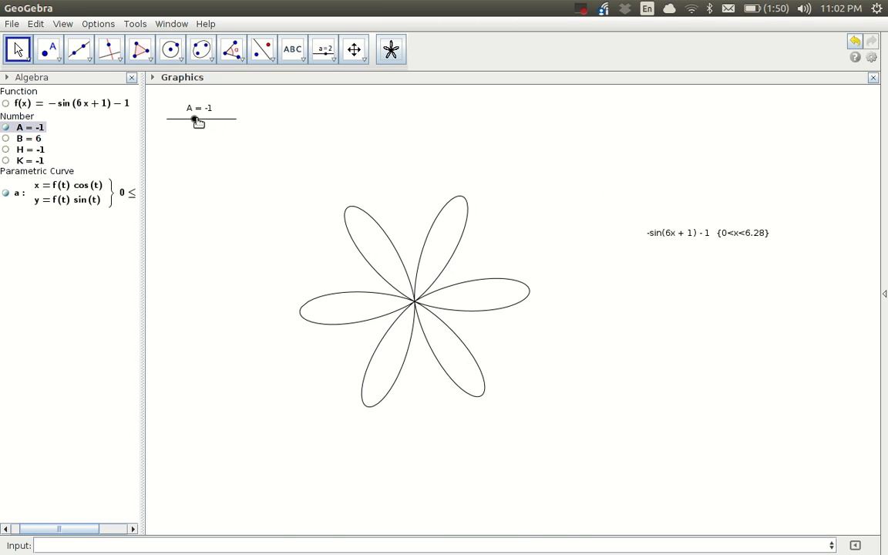
{"action": "left_click_drag", "start_coordinate": [198, 120], "coordinate": [223, 120]}
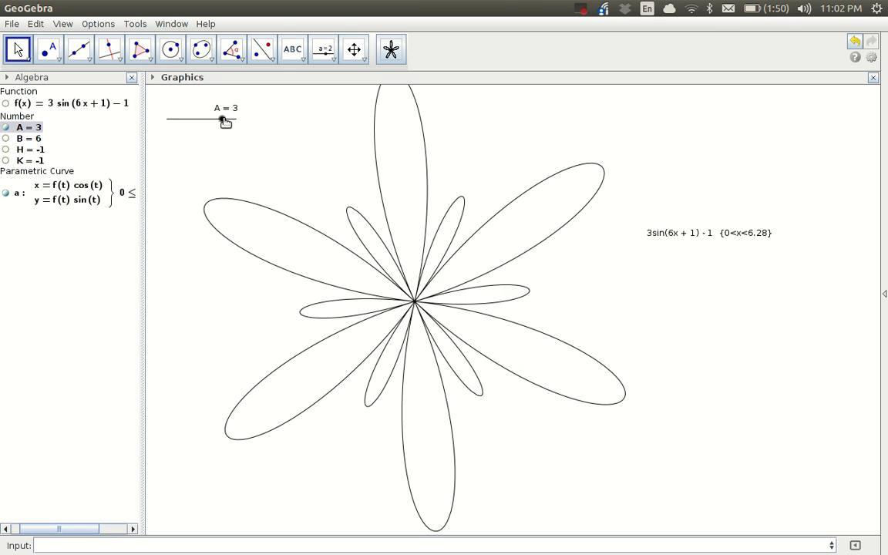
{"action": "left_click_drag", "start_coordinate": [224, 120], "coordinate": [172, 121]}
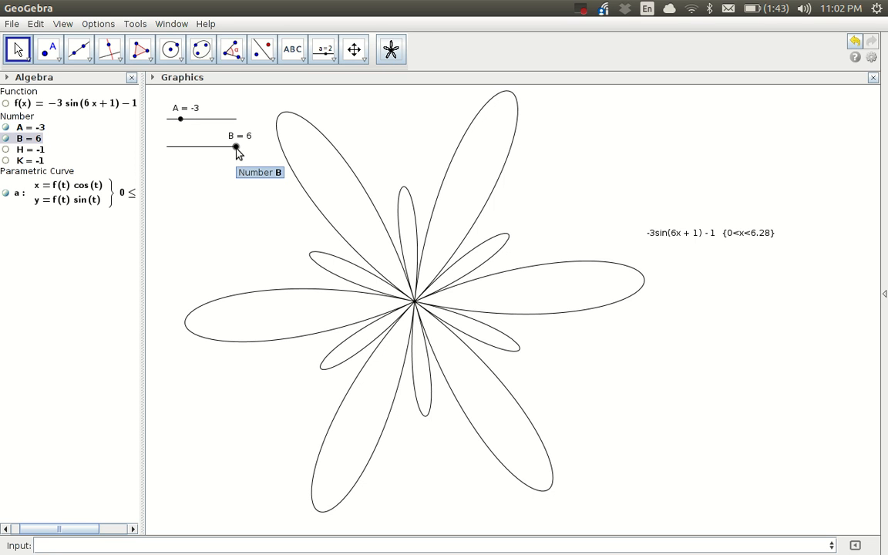
- Drag the B slider through 4, −1, −5, 3, 1, 3 and settle on B = 4 for four petals
{"action": "left_click_drag", "start_coordinate": [236, 148], "coordinate": [222, 148]}
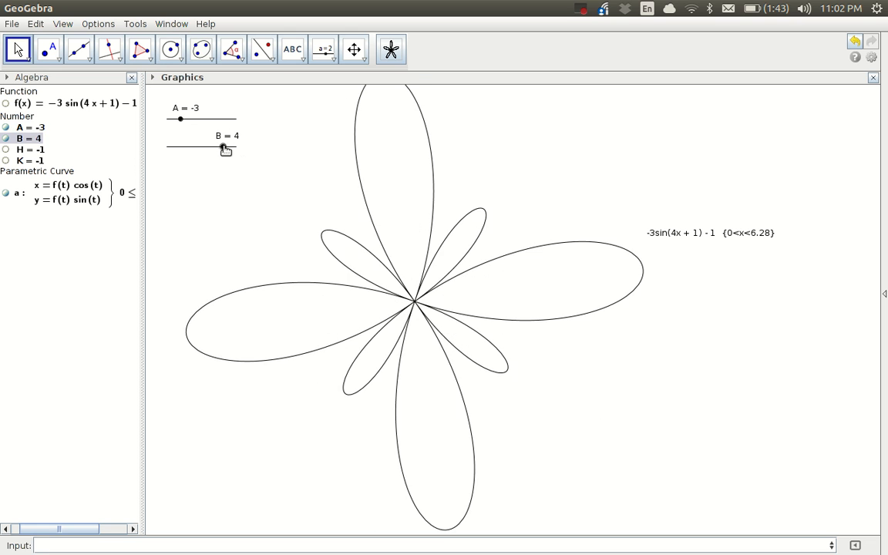
{"action": "left_click_drag", "start_coordinate": [222, 148], "coordinate": [192, 148]}
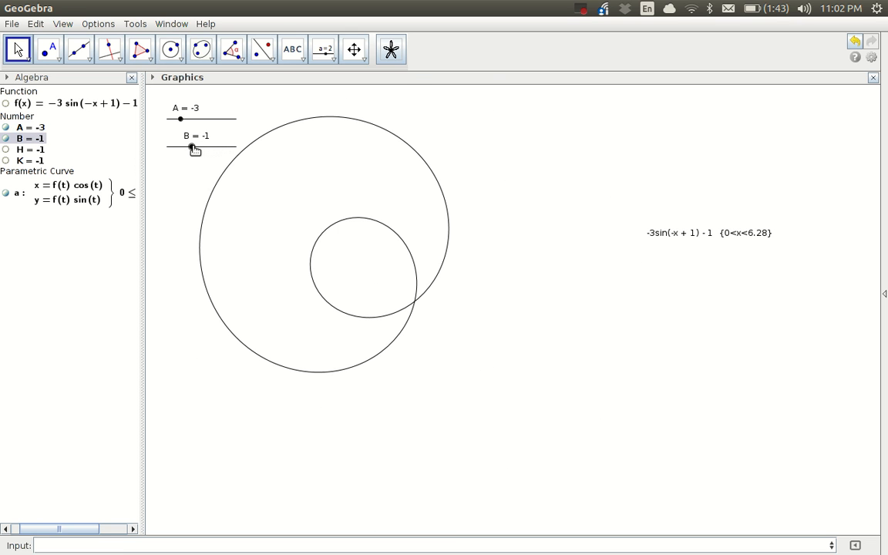
{"action": "left_click_drag", "start_coordinate": [191, 146], "coordinate": [164, 147]}
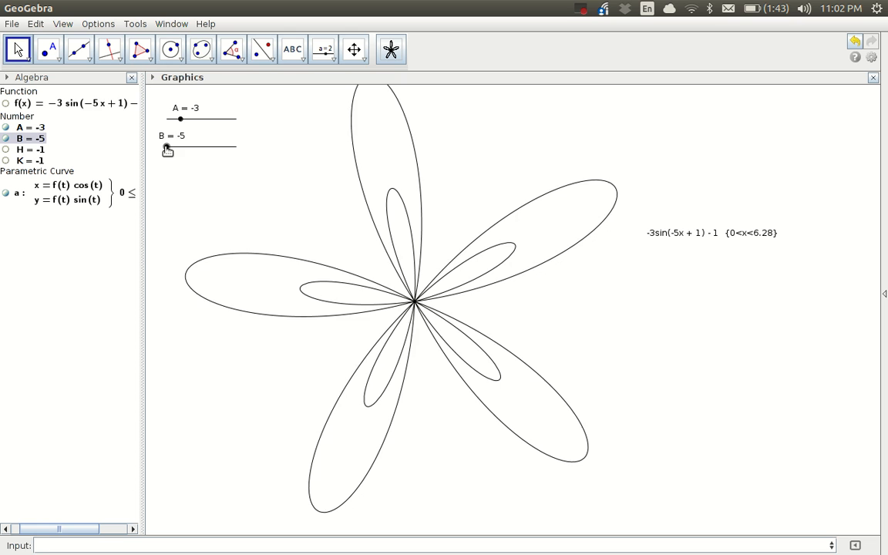
{"action": "left_click_drag", "start_coordinate": [166, 148], "coordinate": [216, 148]}
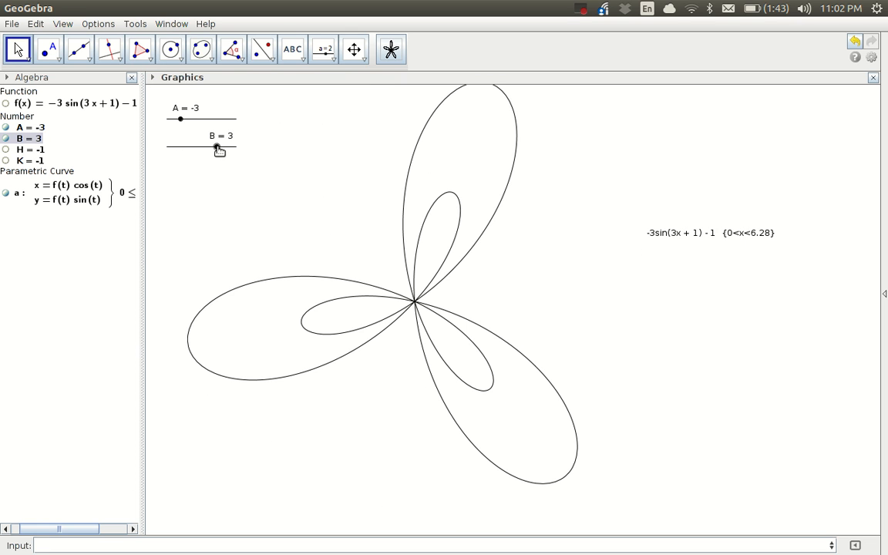
{"action": "left_click_drag", "start_coordinate": [216, 146], "coordinate": [204, 146]}
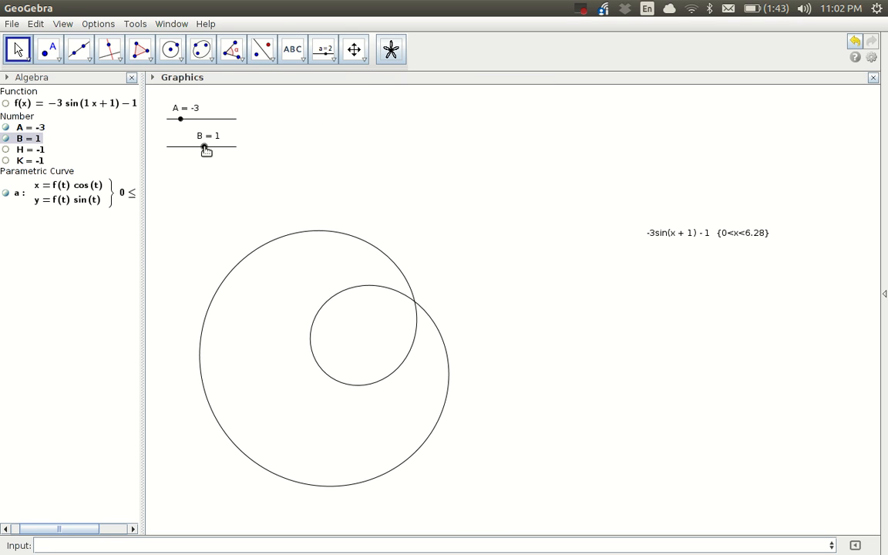
{"action": "left_click_drag", "start_coordinate": [203, 148], "coordinate": [223, 148]}
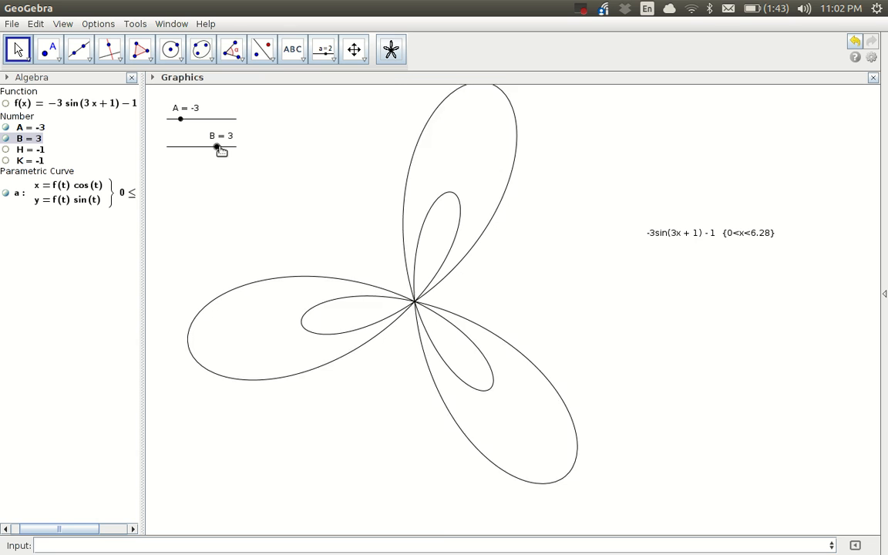
{"action": "left_click_drag", "start_coordinate": [216, 148], "coordinate": [224, 148]}
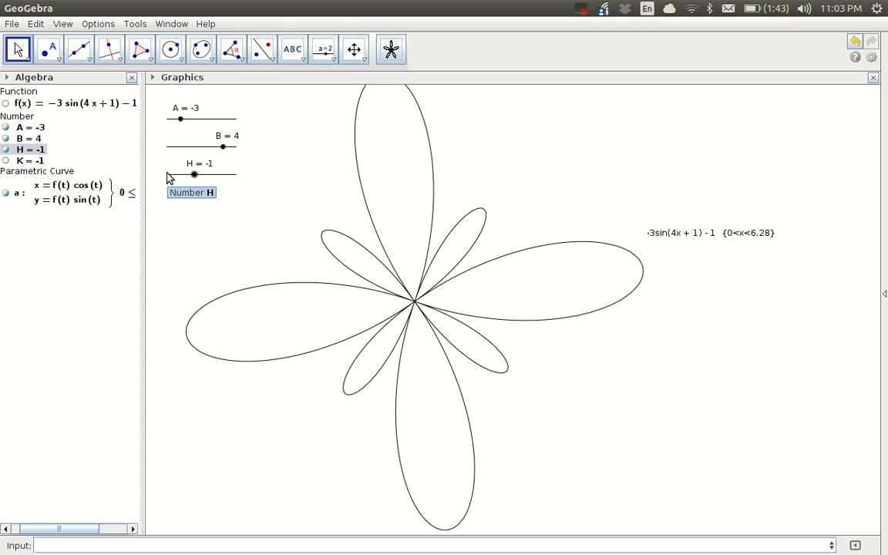
- Drag the H slider through −2, −4, 3, 4 to H = 5, then show K as a slider
{"action": "left_click_drag", "start_coordinate": [194, 172], "coordinate": [176, 173]}
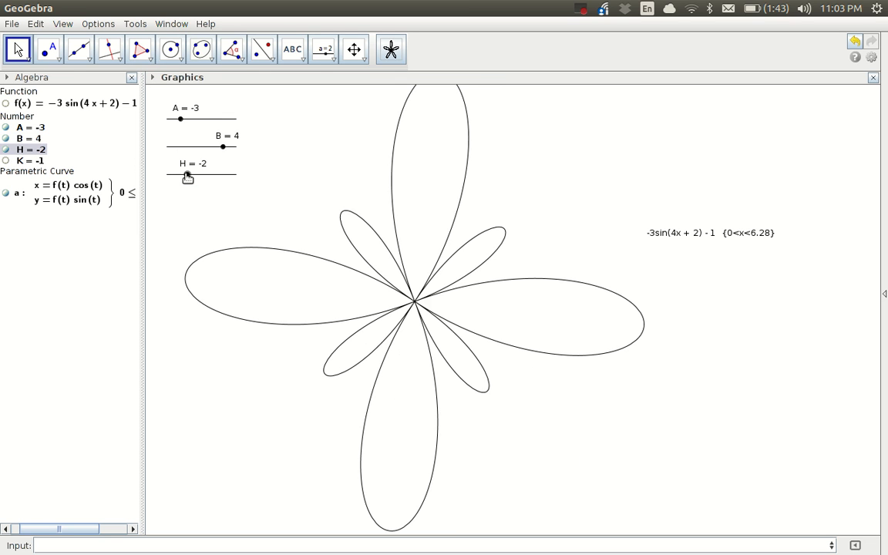
{"action": "left_click_drag", "start_coordinate": [188, 175], "coordinate": [173, 176]}
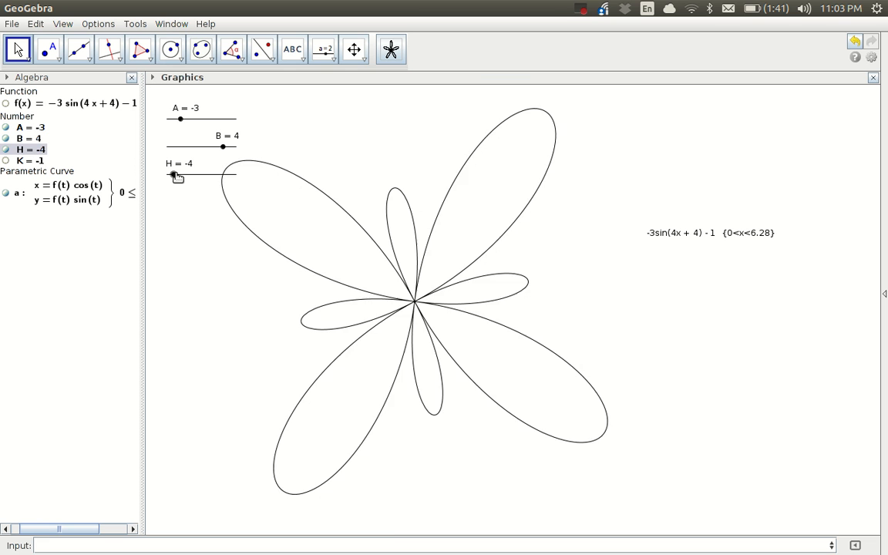
{"action": "left_click_drag", "start_coordinate": [173, 176], "coordinate": [228, 173]}
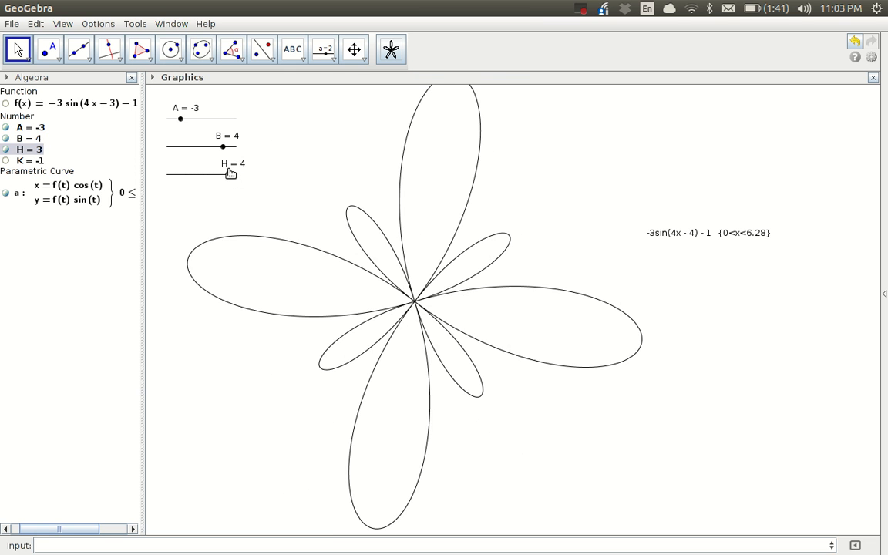
{"action": "left_click_drag", "start_coordinate": [231, 173], "coordinate": [231, 172]}
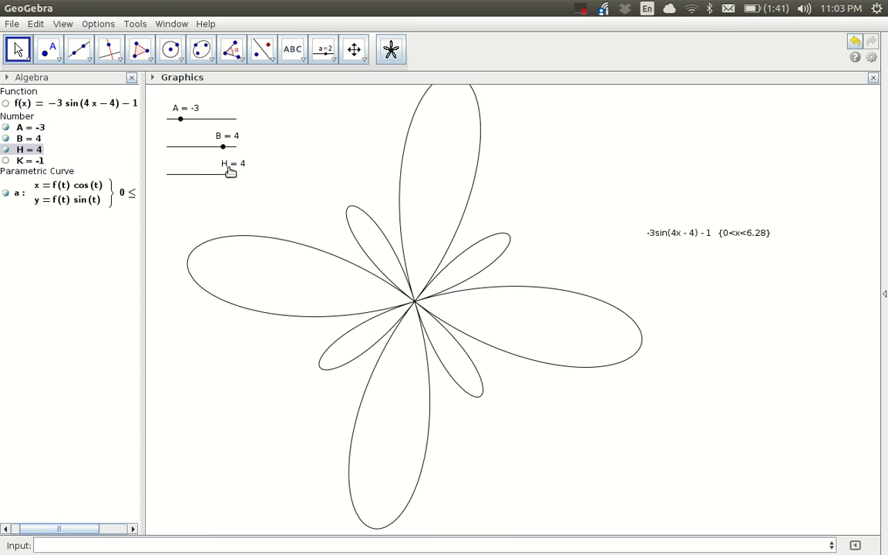
{"action": "left_click_drag", "start_coordinate": [222, 173], "coordinate": [237, 173]}
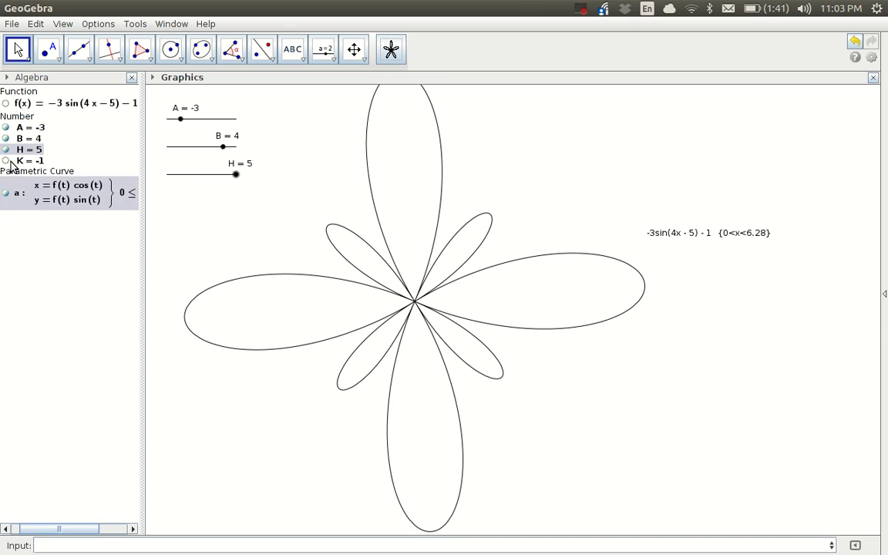
{"action": "left_click", "coordinate": [7, 161]}
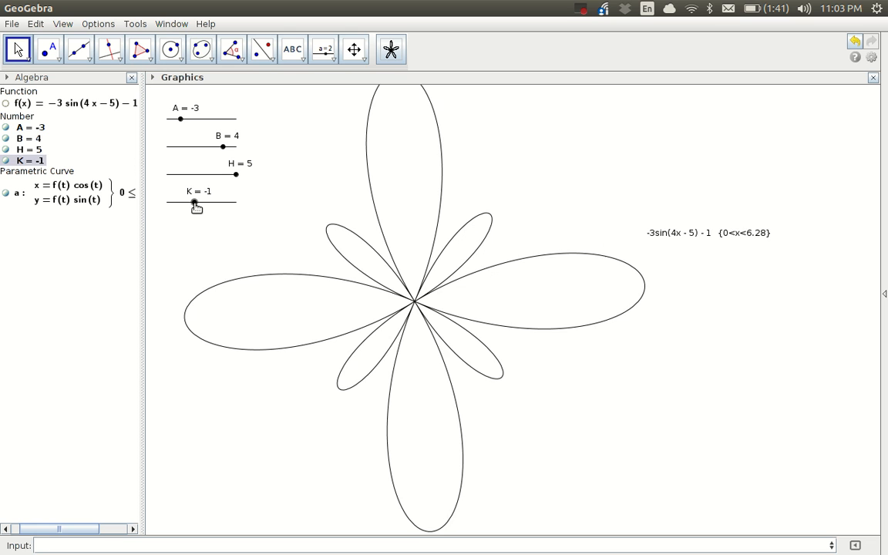
- Try K at 2, -2, 1 and -4, then return it to 0 for an eight-petal rose
{"action": "left_click_drag", "start_coordinate": [193, 204], "coordinate": [215, 204]}
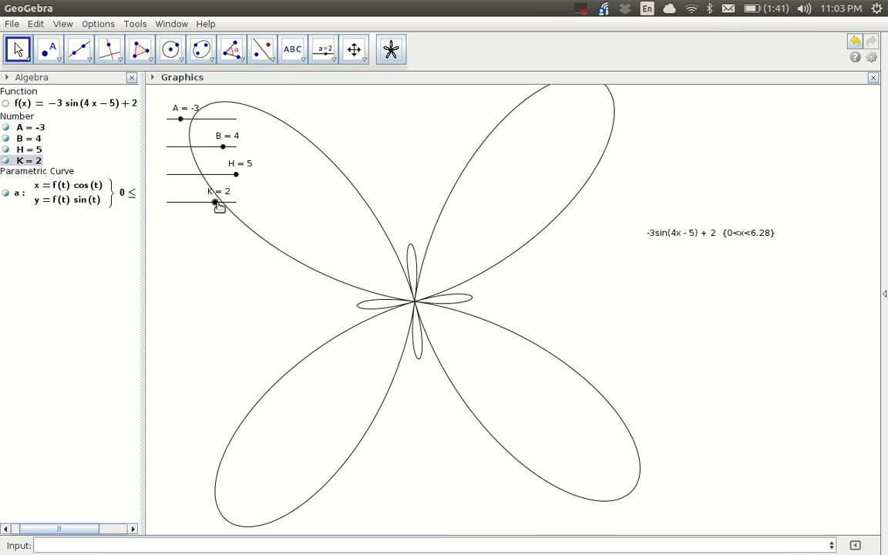
{"action": "left_click_drag", "start_coordinate": [213, 203], "coordinate": [185, 203]}
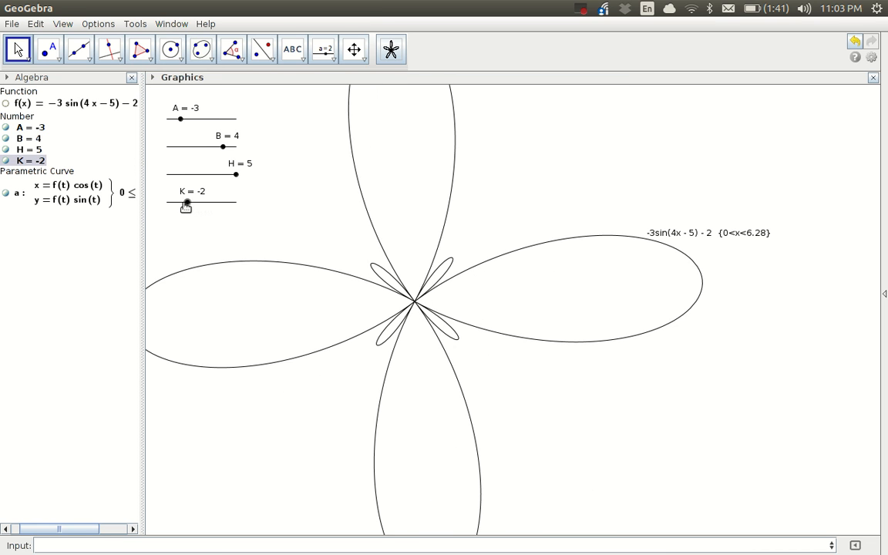
{"action": "left_click_drag", "start_coordinate": [185, 204], "coordinate": [211, 204]}
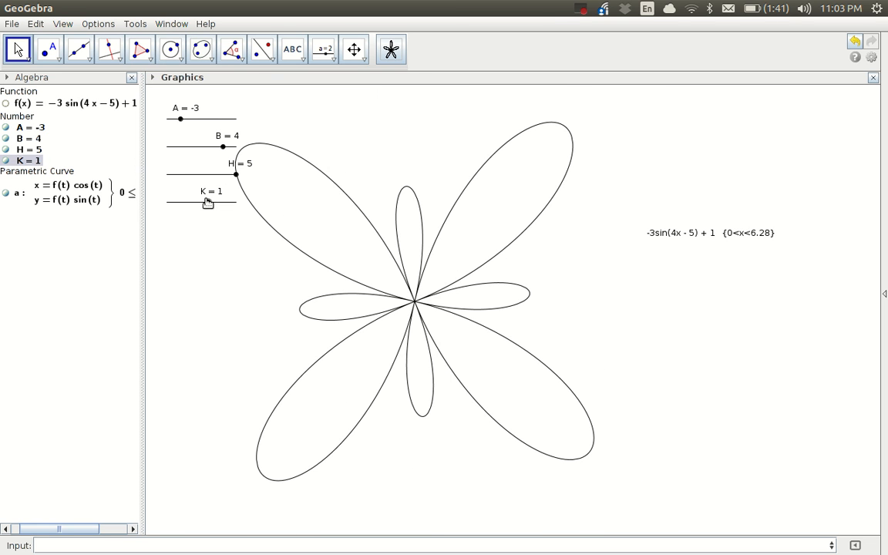
{"action": "left_click_drag", "start_coordinate": [222, 204], "coordinate": [171, 203]}
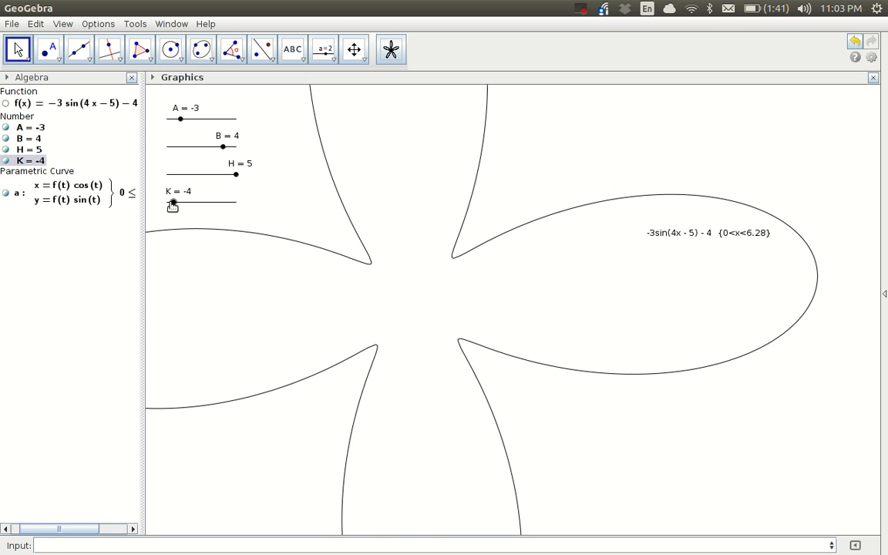
{"action": "left_click_drag", "start_coordinate": [173, 204], "coordinate": [201, 204]}
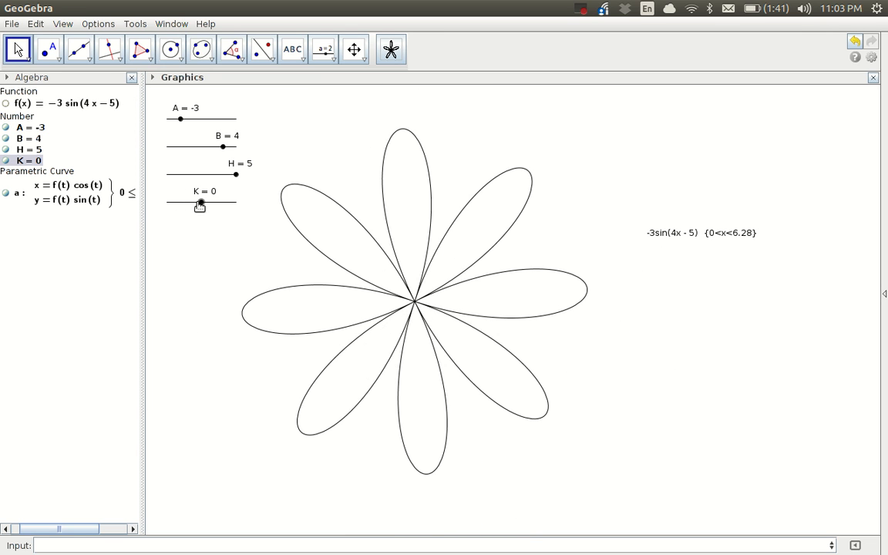
{"action": "mouse_move", "coordinate": [262, 48]}
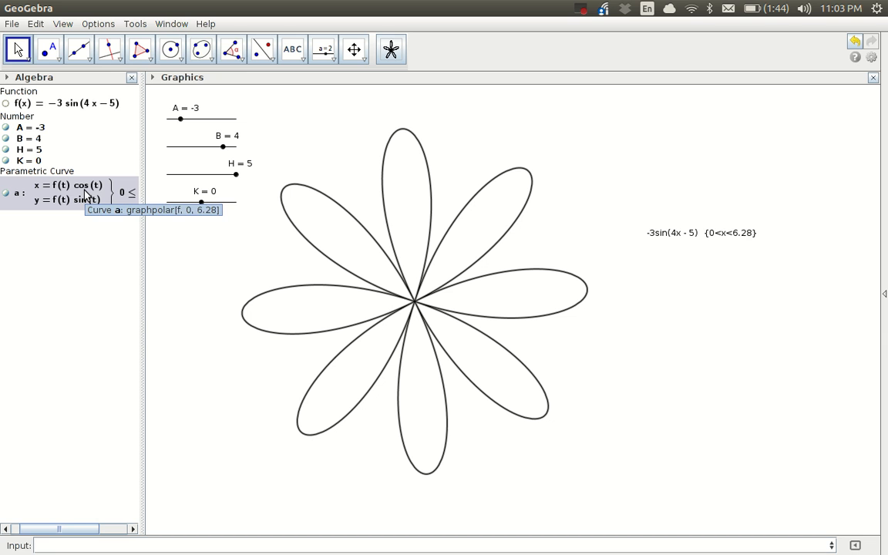
- Give rose curve a a pink colour from its Object Properties
{"action": "right_click", "coordinate": [70, 191]}
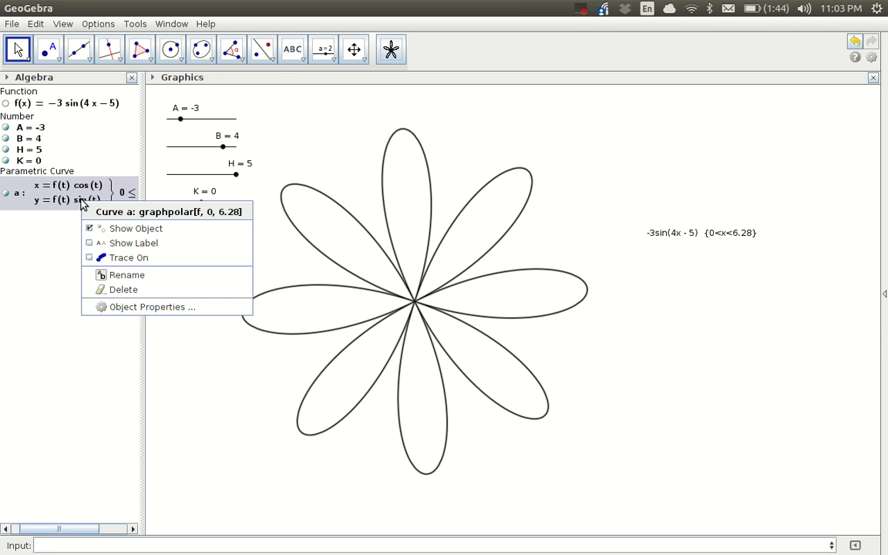
{"action": "mouse_move", "coordinate": [151, 306]}
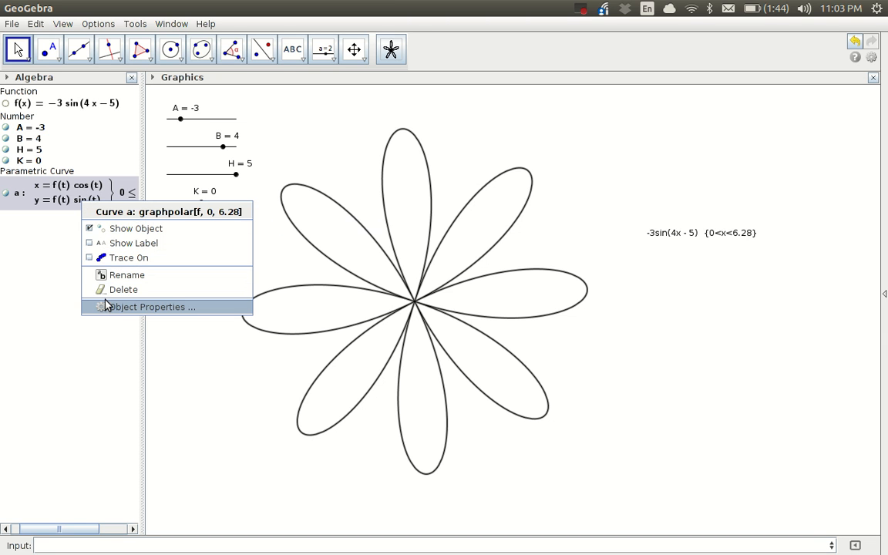
{"action": "left_click", "coordinate": [151, 307]}
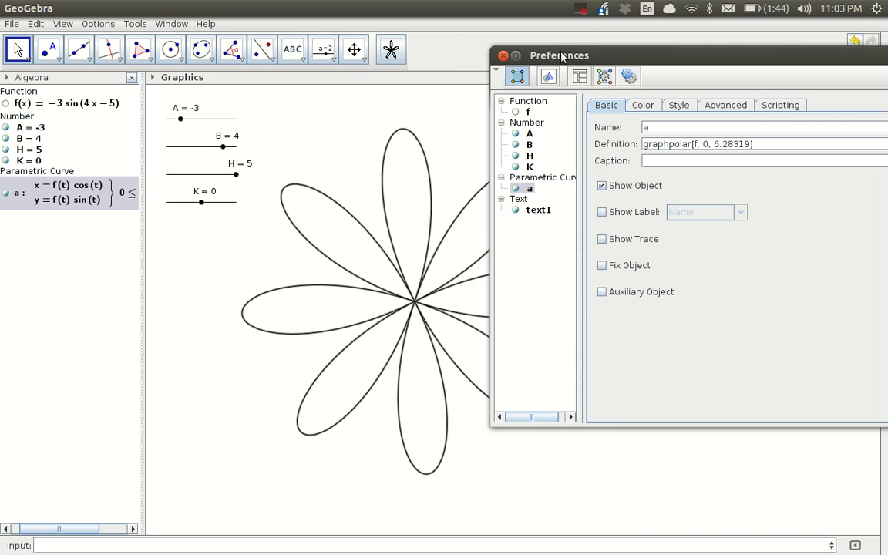
{"action": "left_click", "coordinate": [643, 105]}
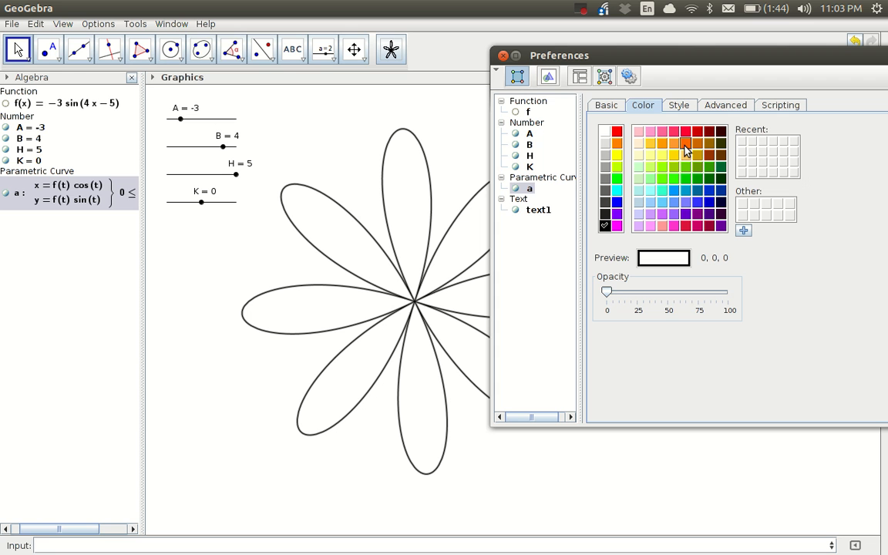
{"action": "left_click", "coordinate": [685, 133]}
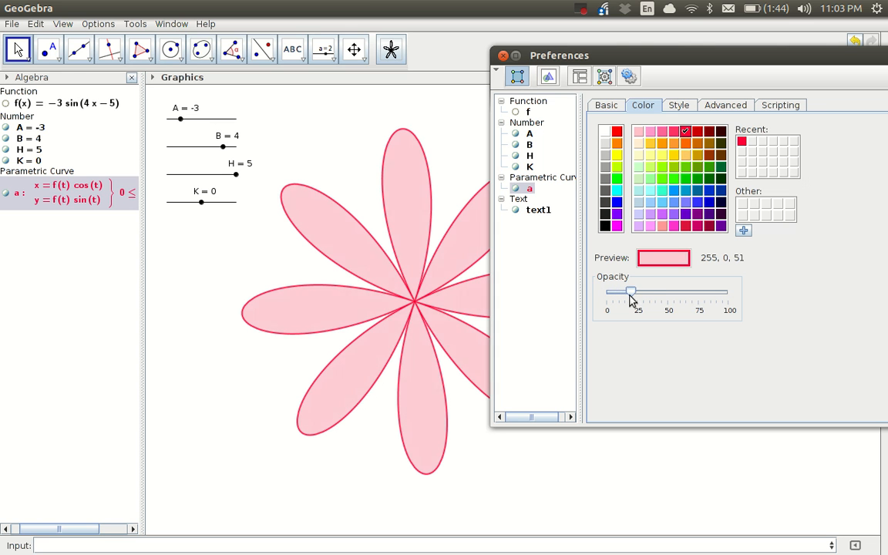
- Raise the fill opacity for a translucent pink fill and close the properties
{"action": "left_click_drag", "start_coordinate": [632, 292], "coordinate": [655, 291]}
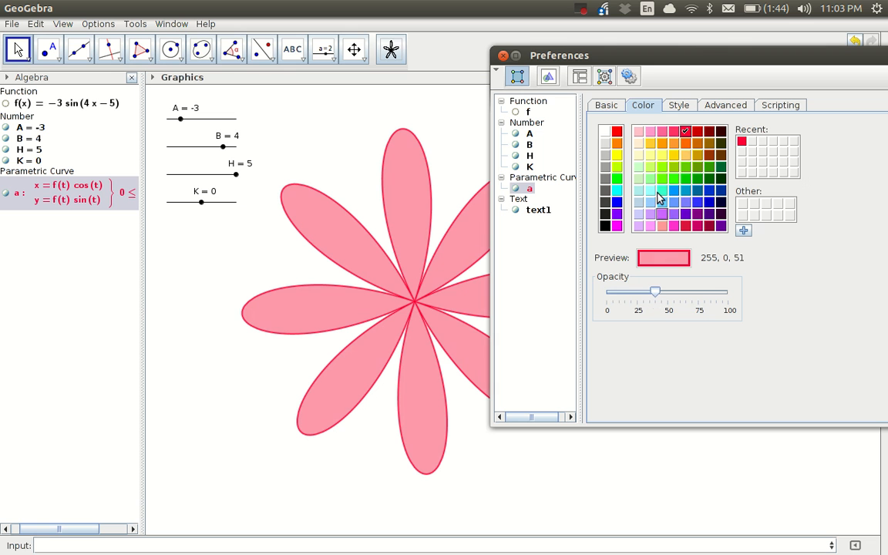
{"action": "left_click_drag", "start_coordinate": [558, 55], "coordinate": [592, 62]}
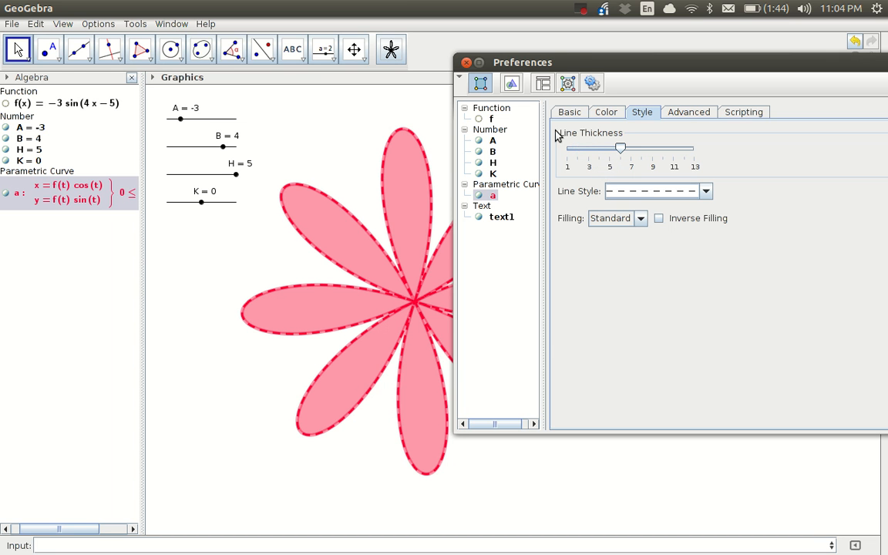
{"action": "left_click", "coordinate": [466, 62]}
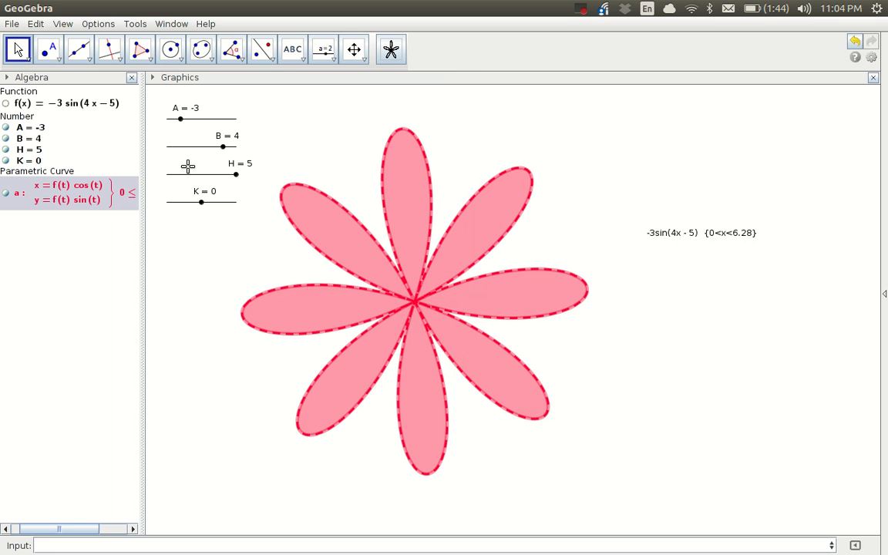
{"action": "mouse_move", "coordinate": [128, 144]}
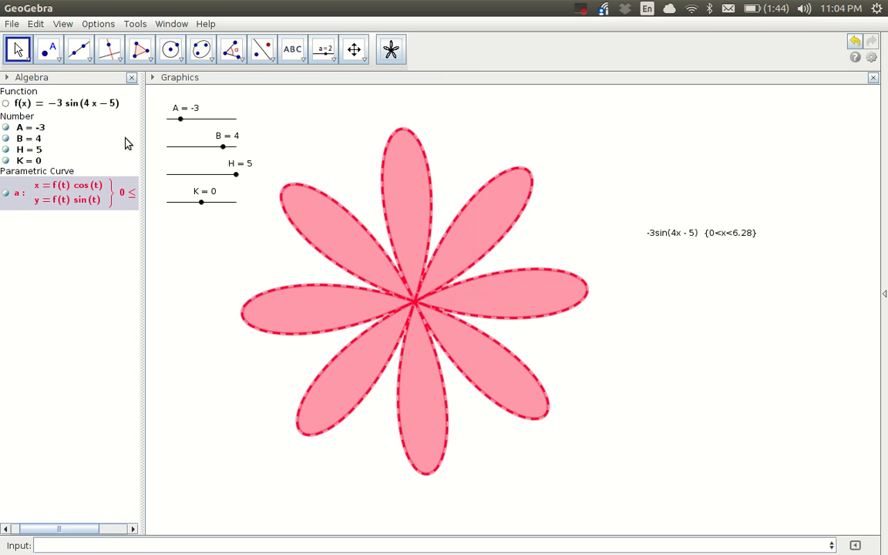
{"action": "left_click_drag", "start_coordinate": [179, 121], "coordinate": [188, 121]}
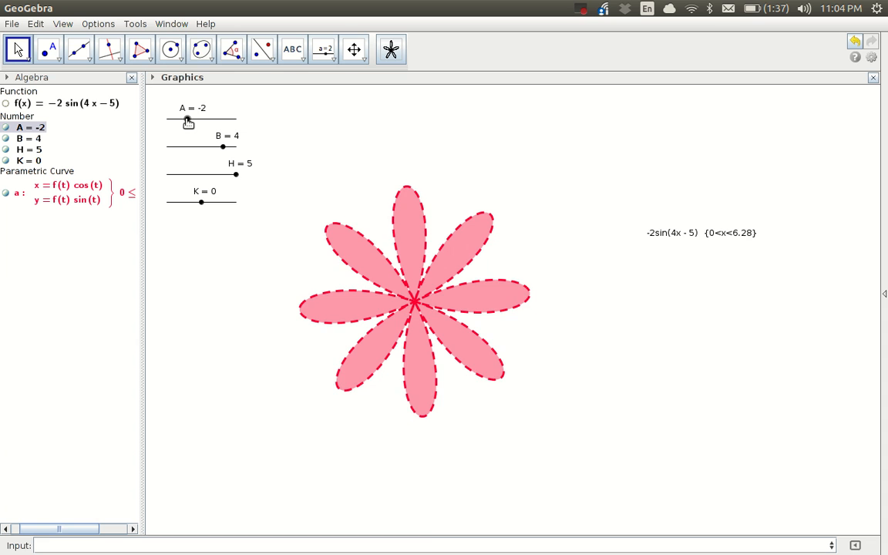
{"action": "left_click_drag", "start_coordinate": [188, 120], "coordinate": [179, 120]}
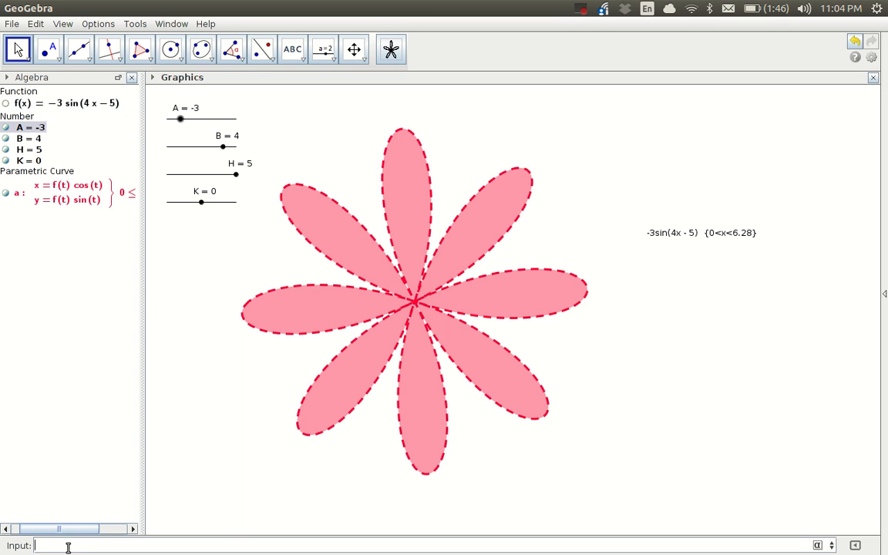
- Define the constant function g(x) = 5 in the Input bar
{"action": "type", "text": "g(x)"}
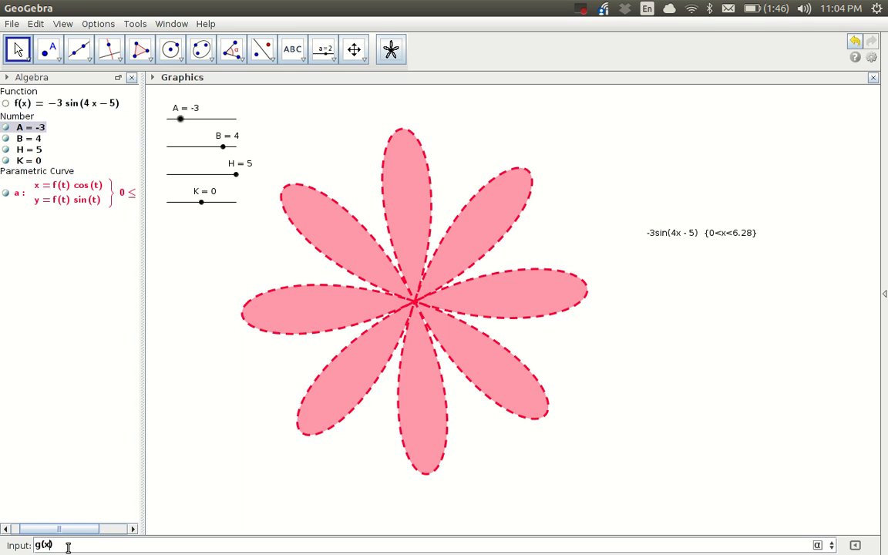
{"action": "type", "text": "=5"}
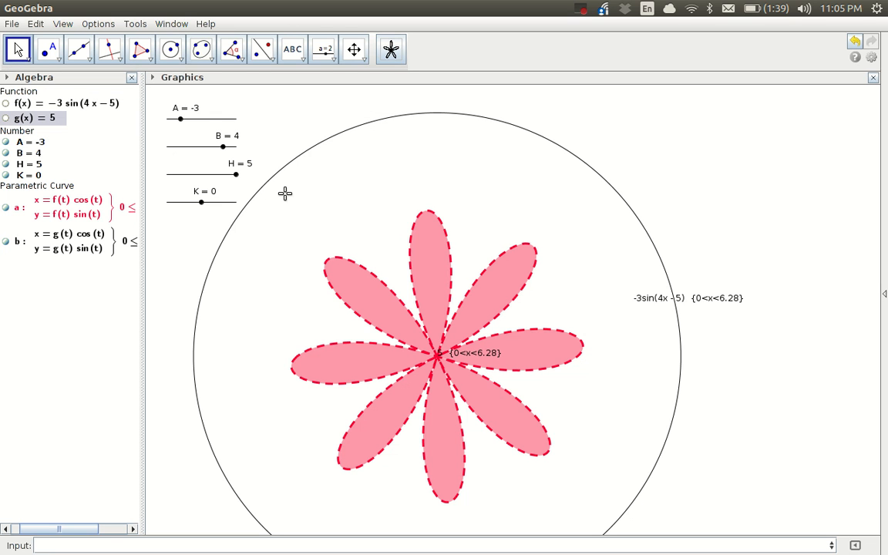
{"action": "mouse_move", "coordinate": [444, 239]}
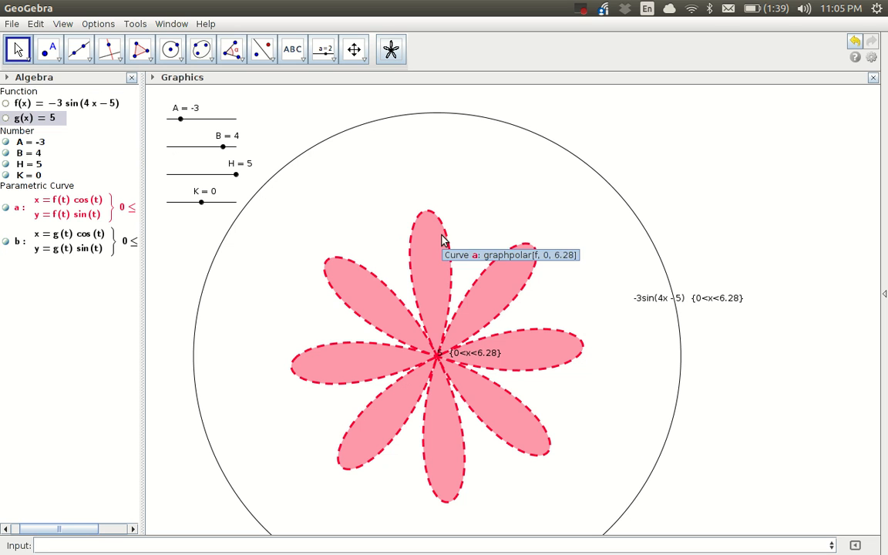
- Reposition the view and move the circle's label beside the rose's label
{"action": "left_click", "coordinate": [355, 49]}
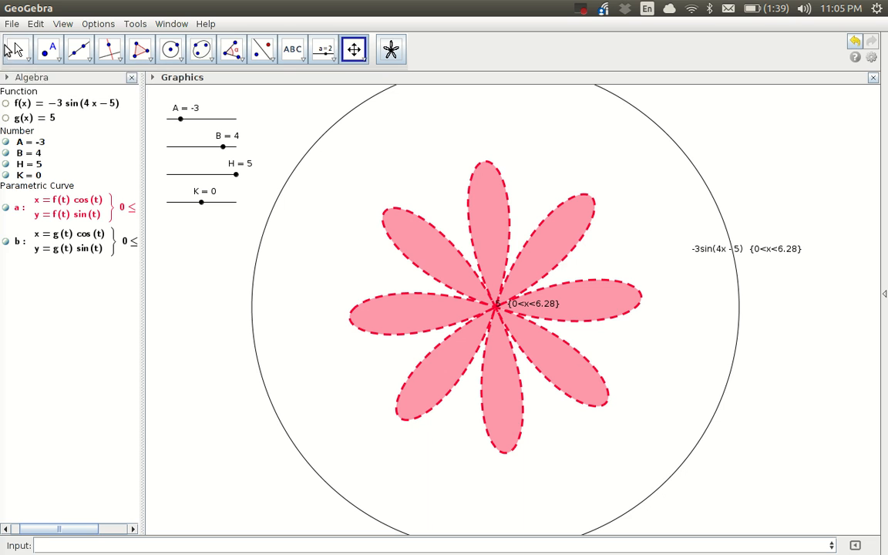
{"action": "left_click", "coordinate": [17, 50]}
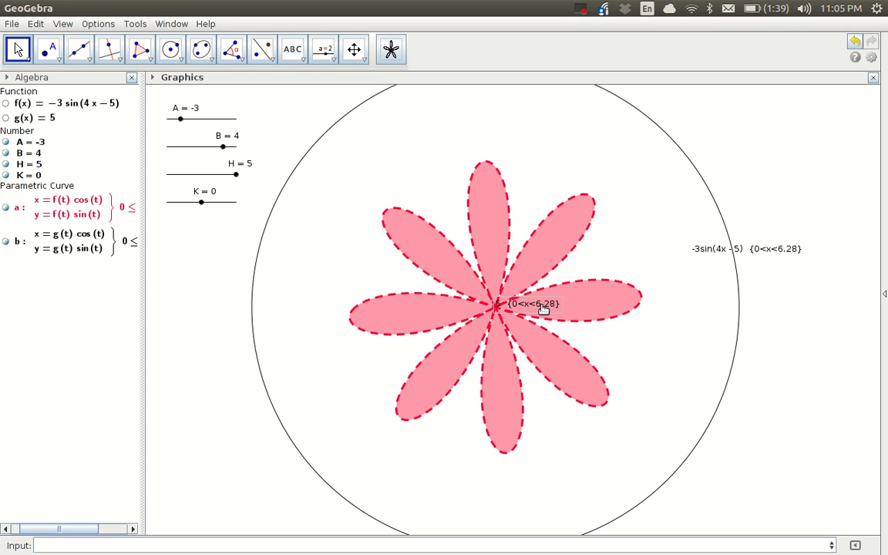
{"action": "left_click_drag", "start_coordinate": [527, 304], "coordinate": [723, 267]}
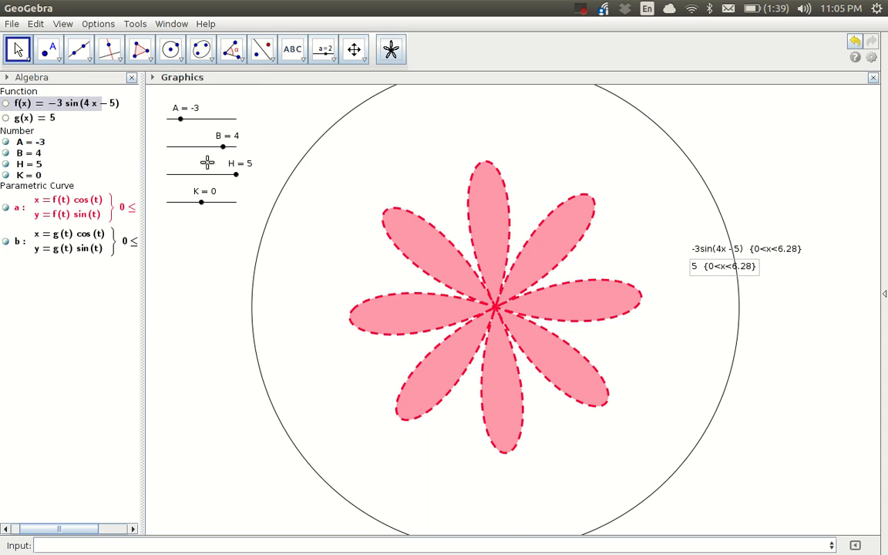
- Raise slider A through 1 and 3 to 5 so the petals reach the circle
{"action": "left_click_drag", "start_coordinate": [179, 121], "coordinate": [207, 121]}
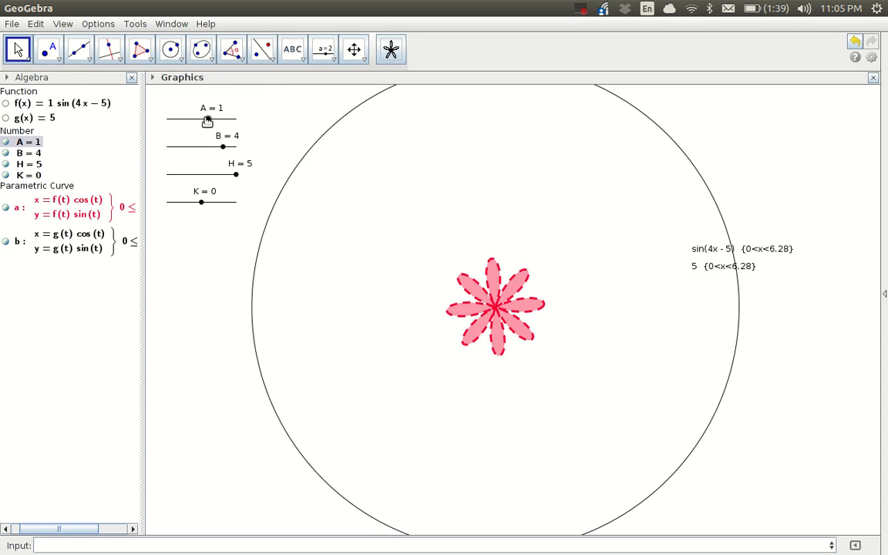
{"action": "left_click_drag", "start_coordinate": [207, 120], "coordinate": [223, 120]}
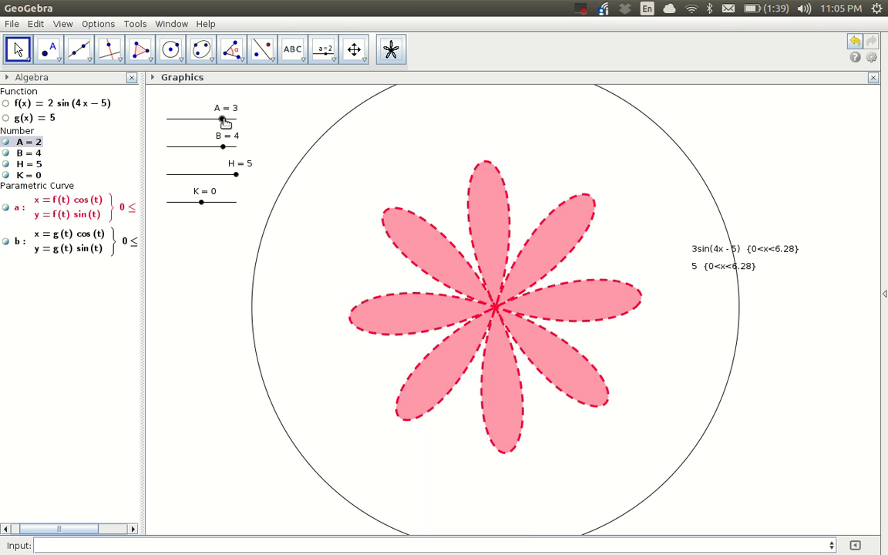
{"action": "left_click_drag", "start_coordinate": [224, 120], "coordinate": [237, 120]}
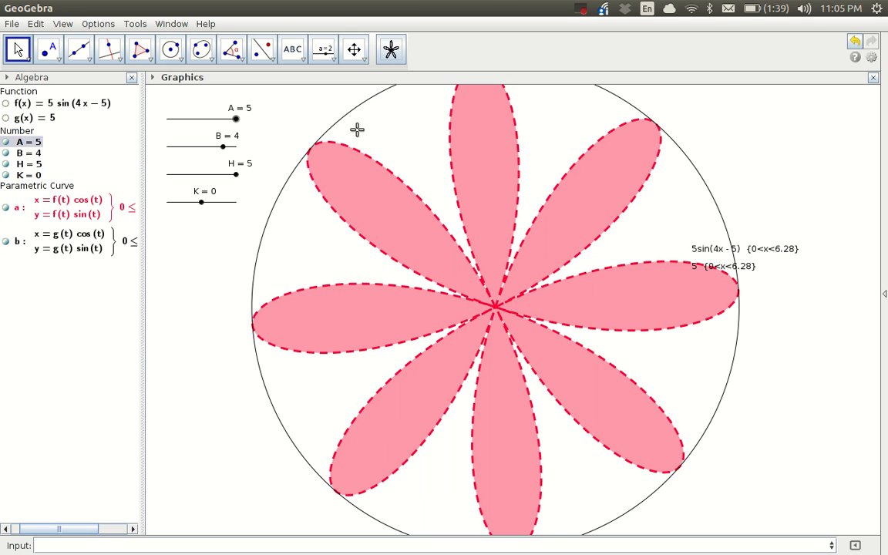